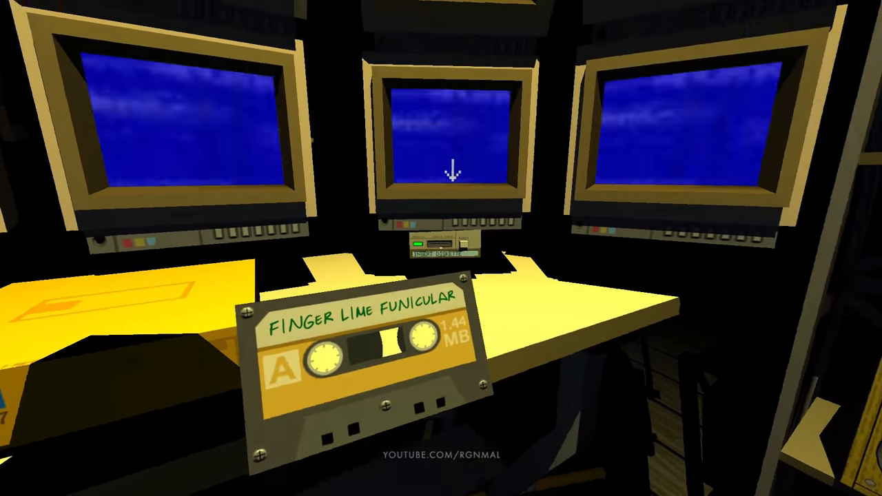
Step: Load the Finger Lime Funicular cassette from the hideout computers
click(441, 251)
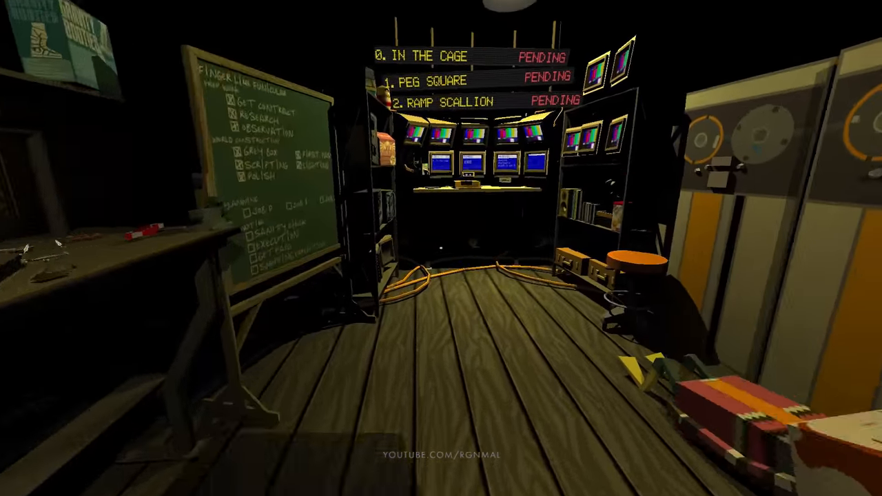
mouse_move(440, 255)
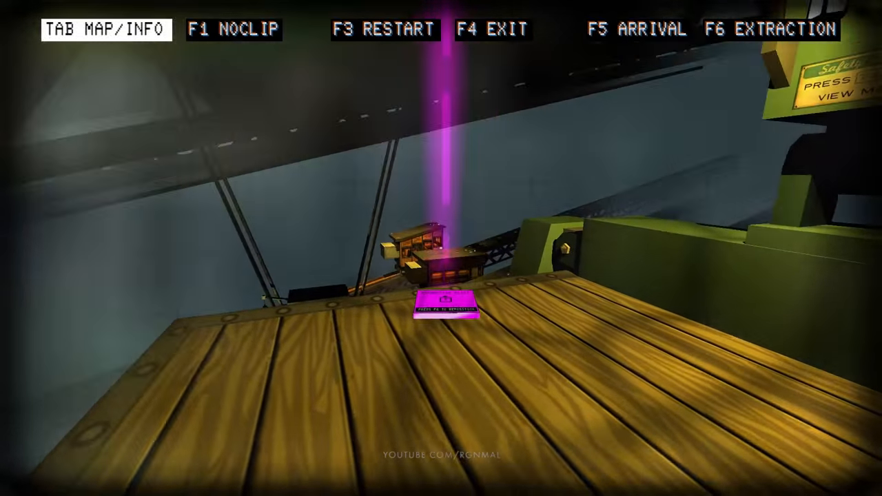
Step: Review the equipment list, the notebook vault map and the weever.exe command notes
click(444, 310)
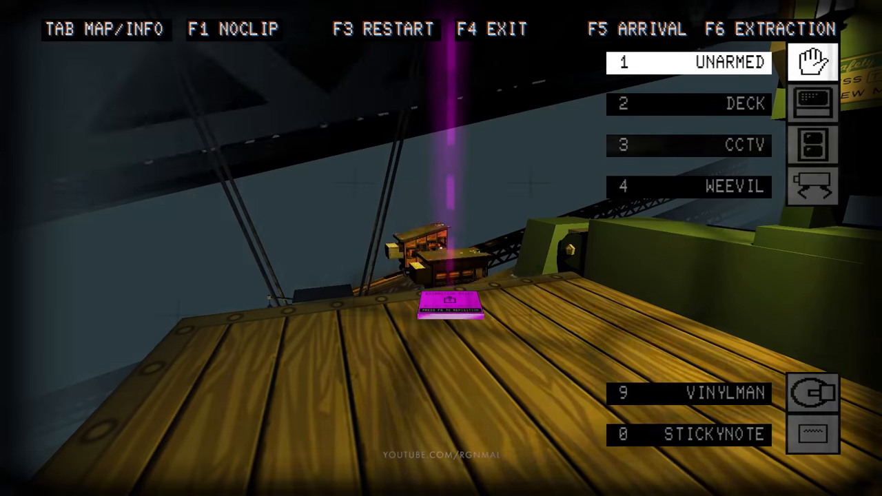
key(Tab)
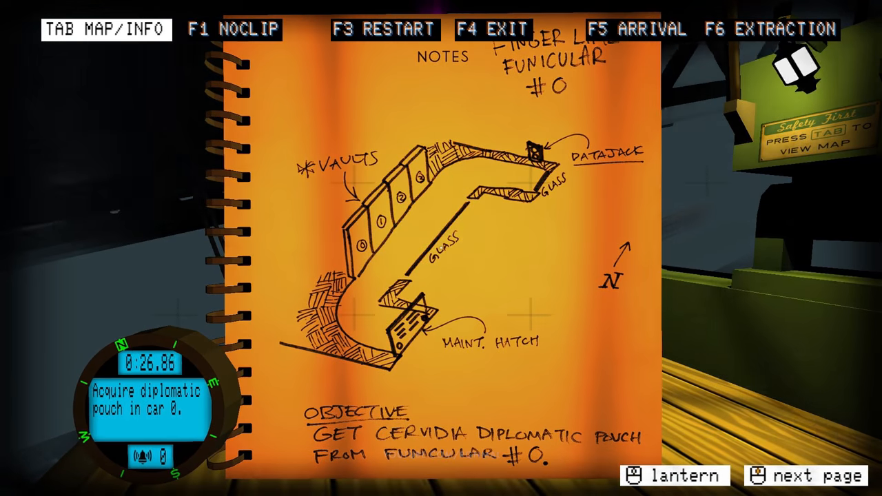
click(813, 475)
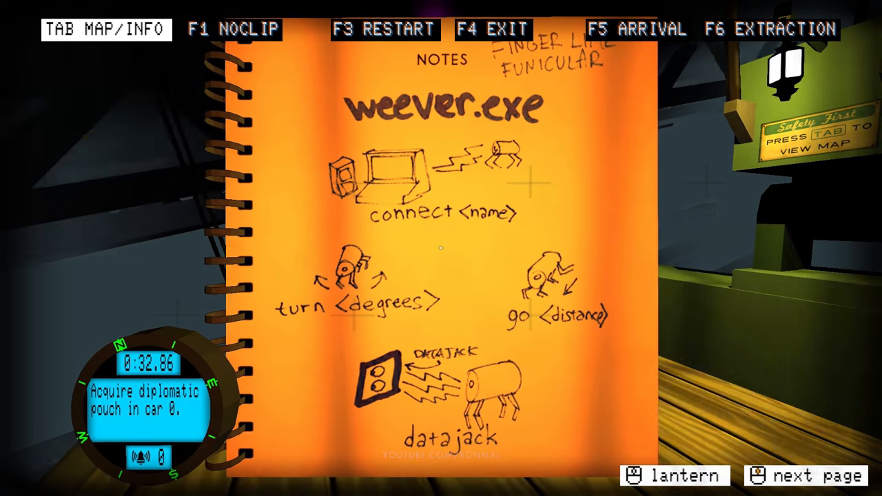
click(813, 475)
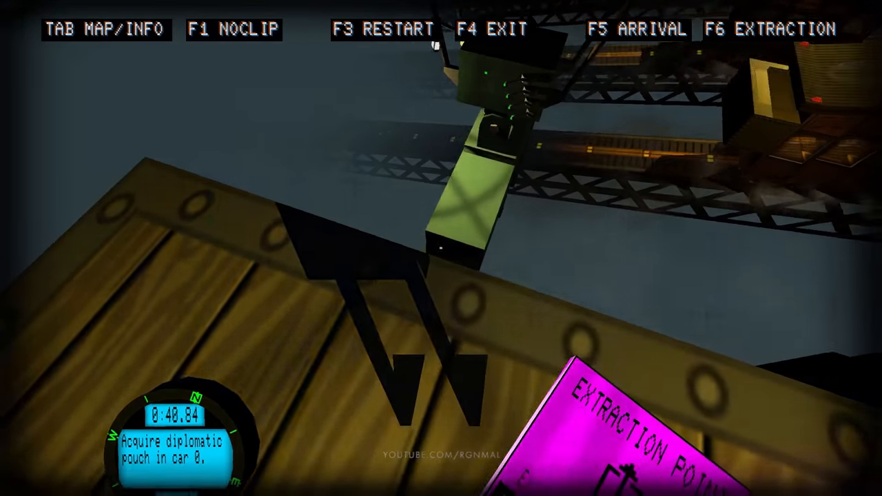
mouse_move(441, 248)
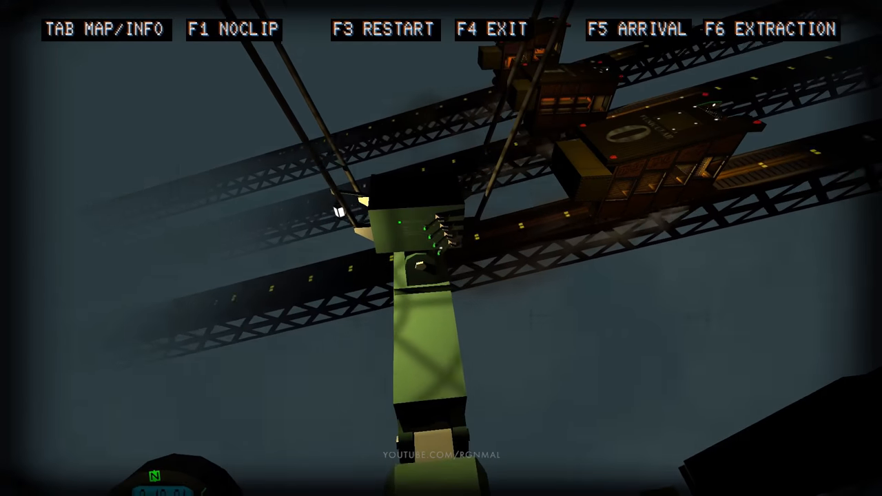
mouse_move(441, 248)
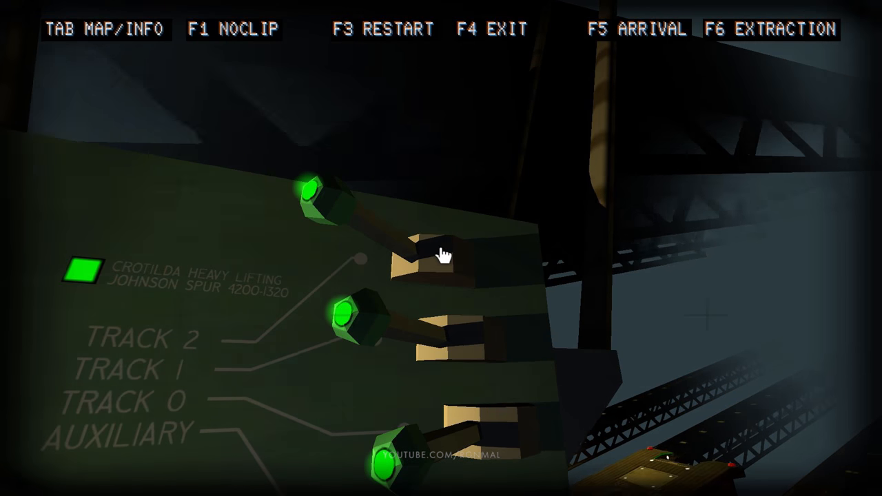
Step: Throw a track lever on the Crotilda panel and recheck the funicular map
click(441, 255)
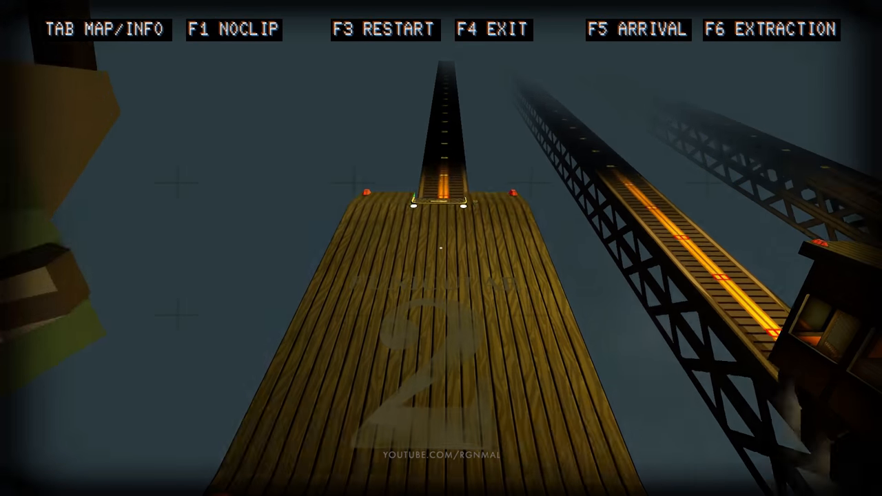
key(Tab)
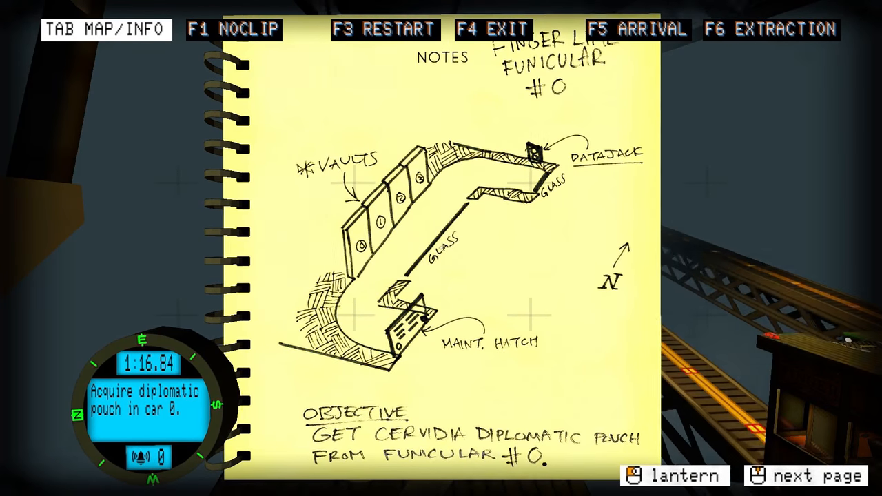
key(tab)
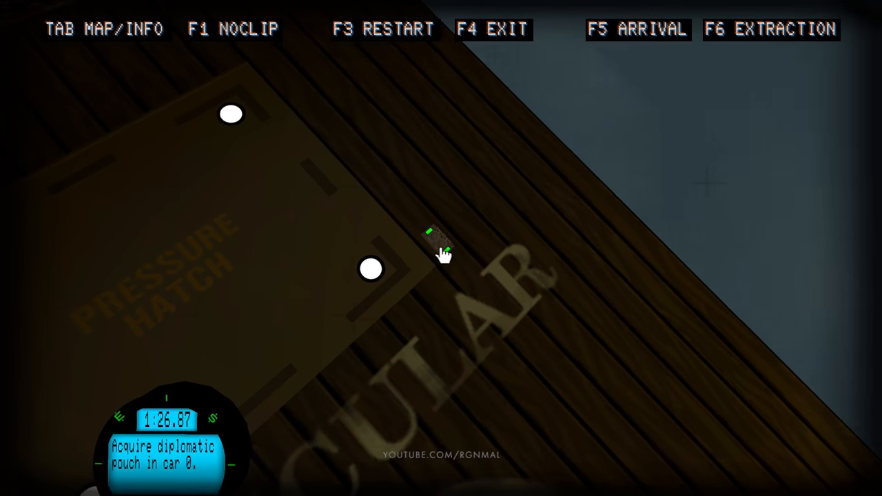
Step: Hook the deck to the pressure hatch and run HATCH0.OPEN(3) to drop inside
click(437, 241)
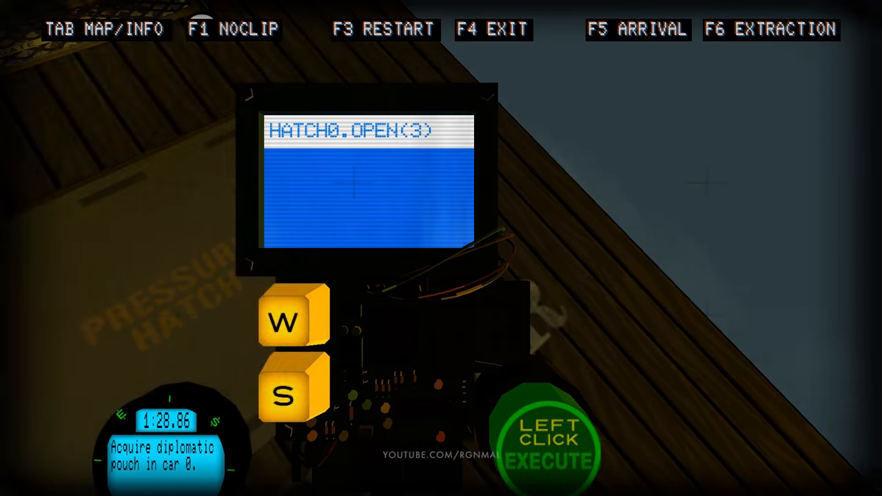
click(548, 448)
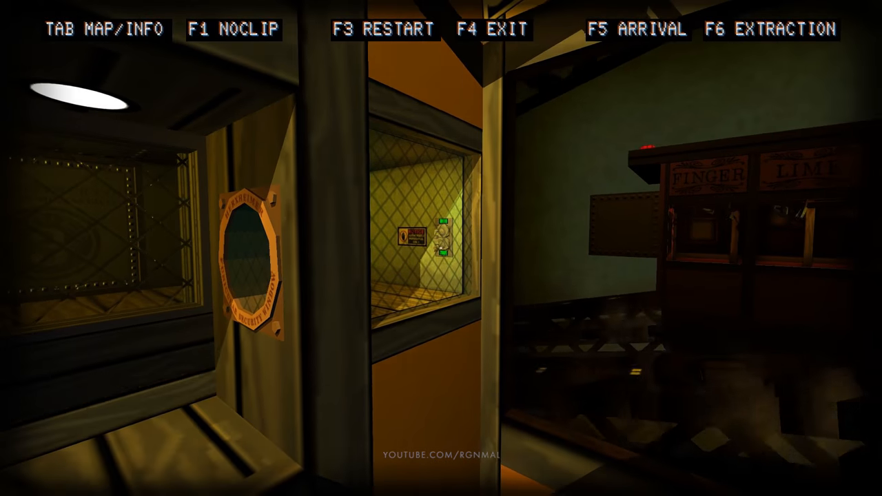
mouse_move(441, 248)
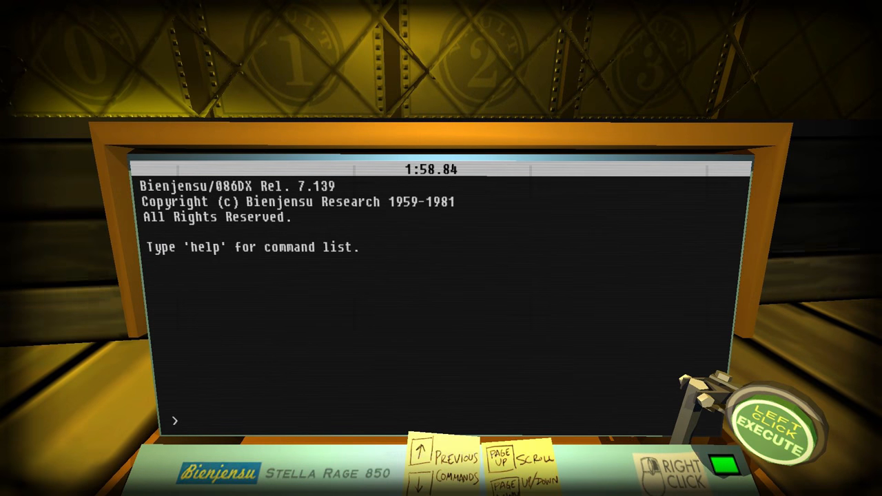
Step: Run help and weever at the terminal, then view connect usage and find weevils
text(help)
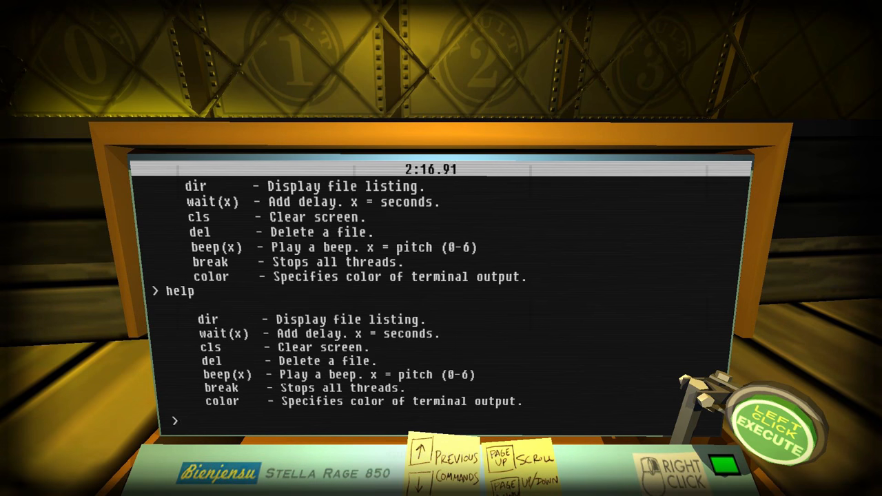
text(weever)
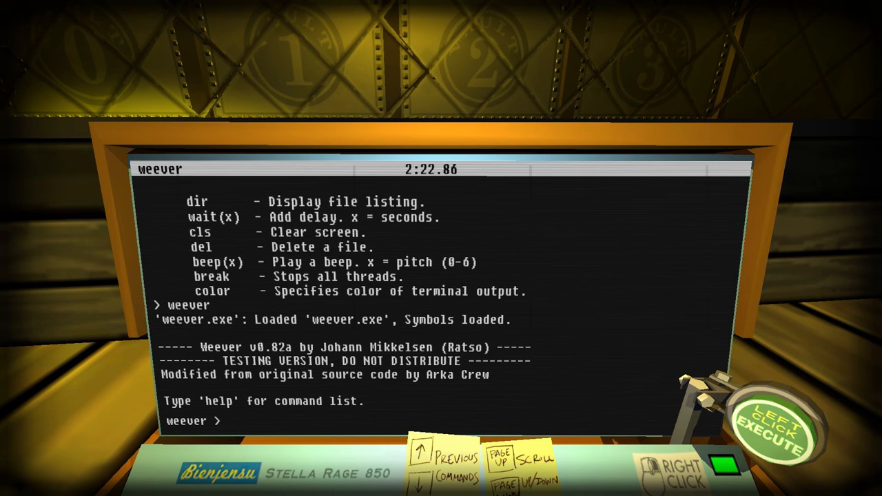
text(hel)
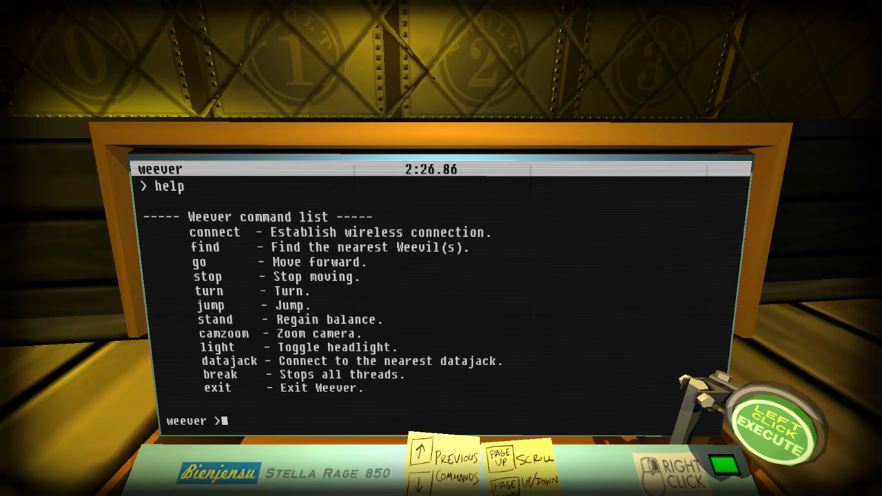
text(co)
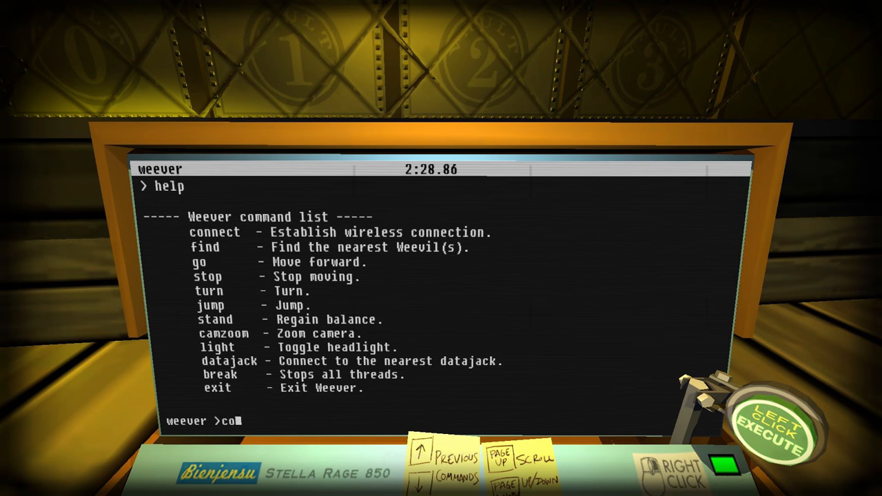
text(nnect)
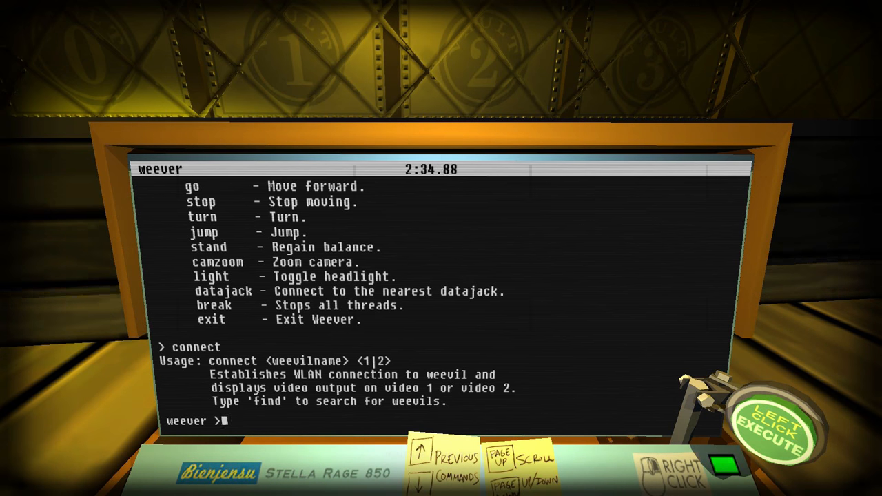
text(find)
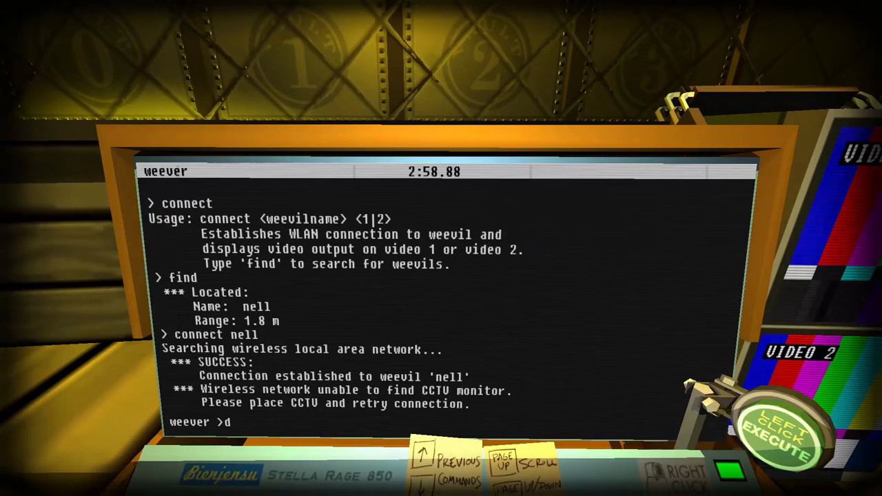
Step: Connect to weevil 'nell', list its commands, send go 100, then step back
text(connect nell)
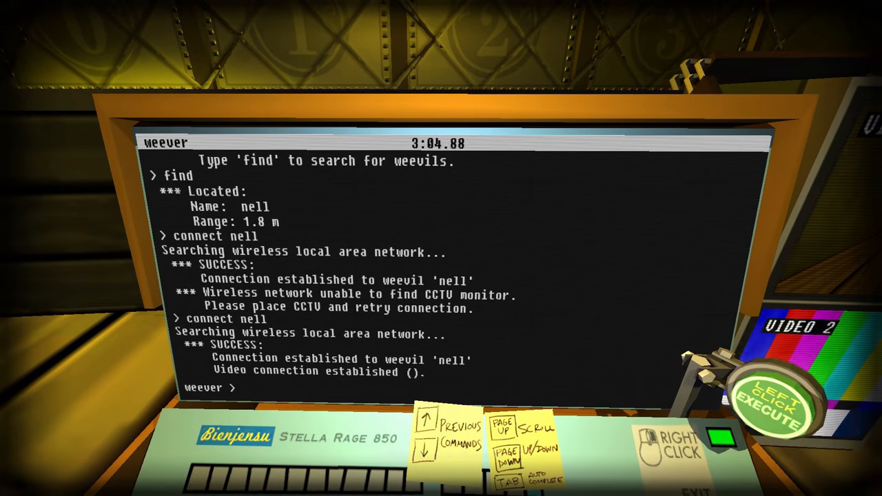
text(for)
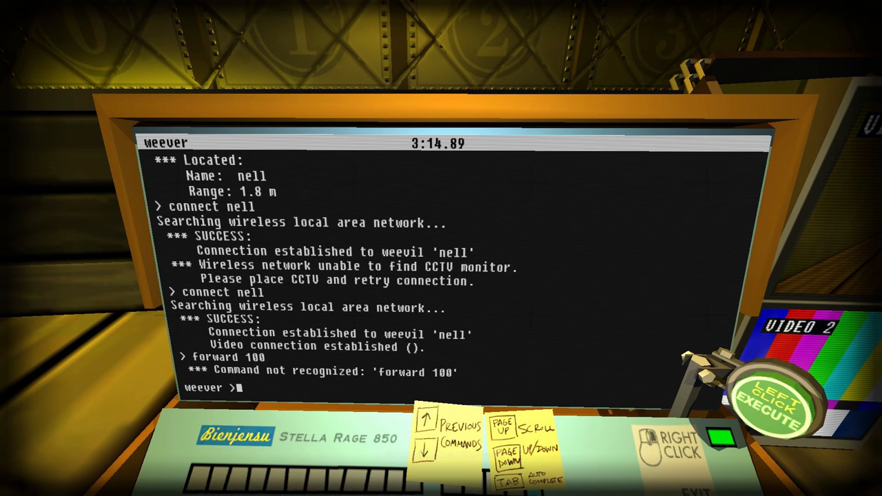
text(help)
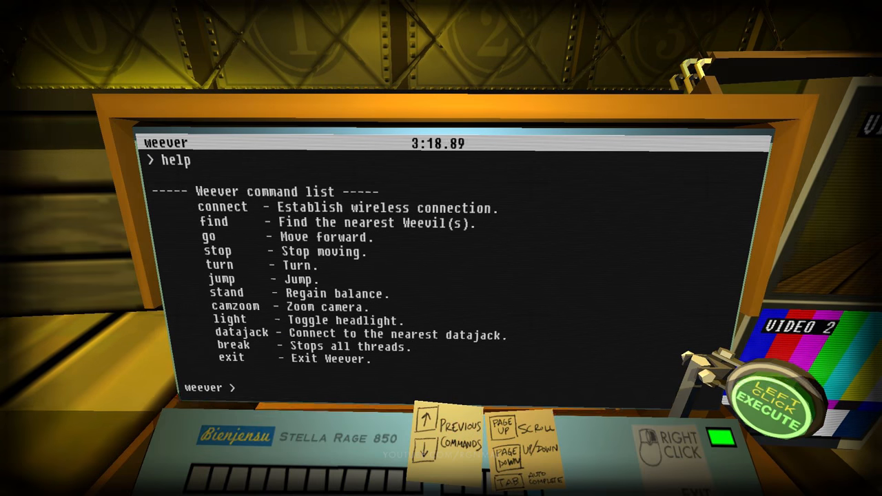
text(go 1)
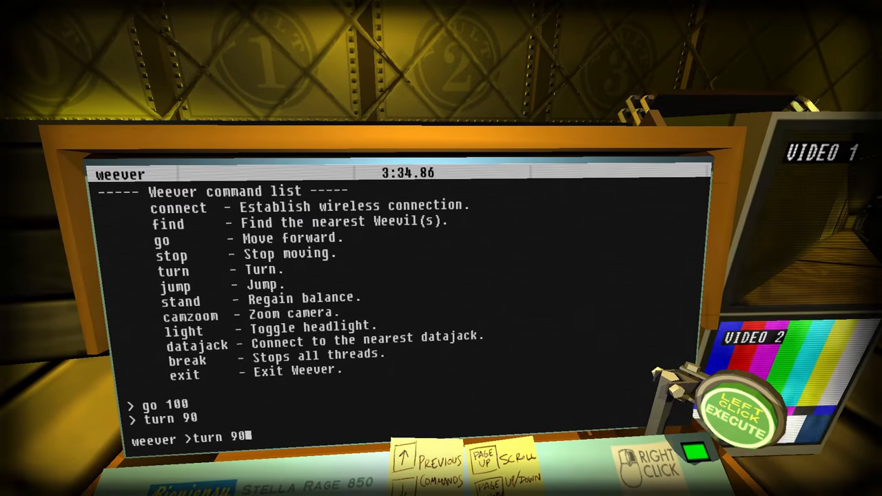
key(Return)
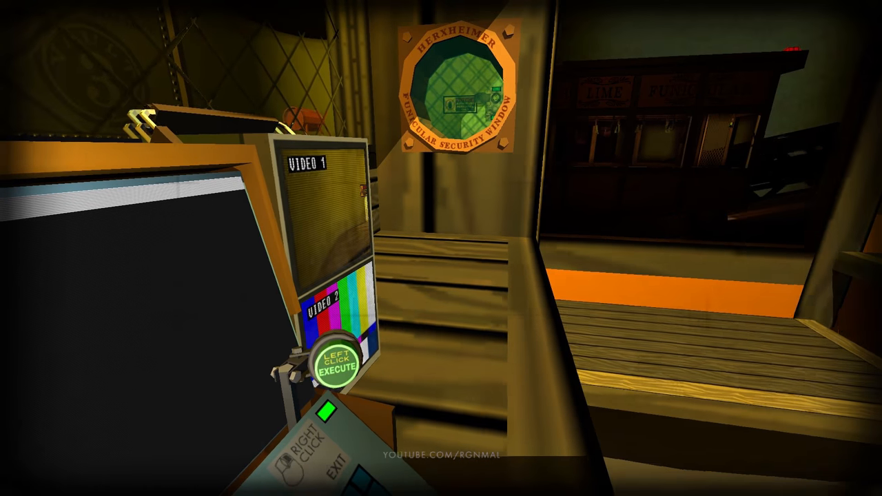
Step: Return to the laptop and send the weevil go 100, go 40 and turn 75
click(340, 364)
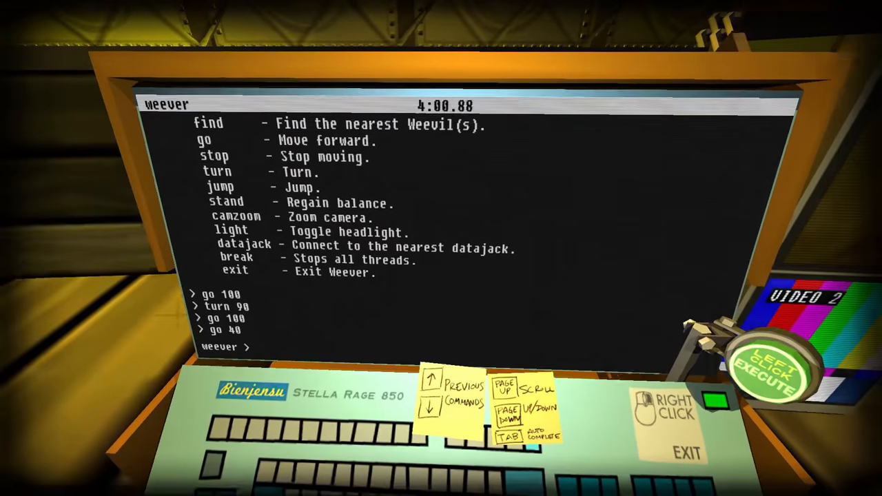
text(go)
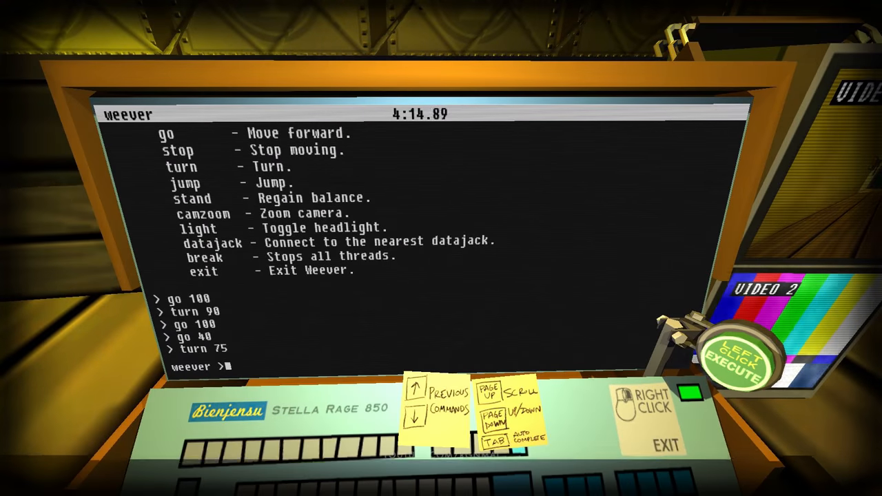
text(forward)
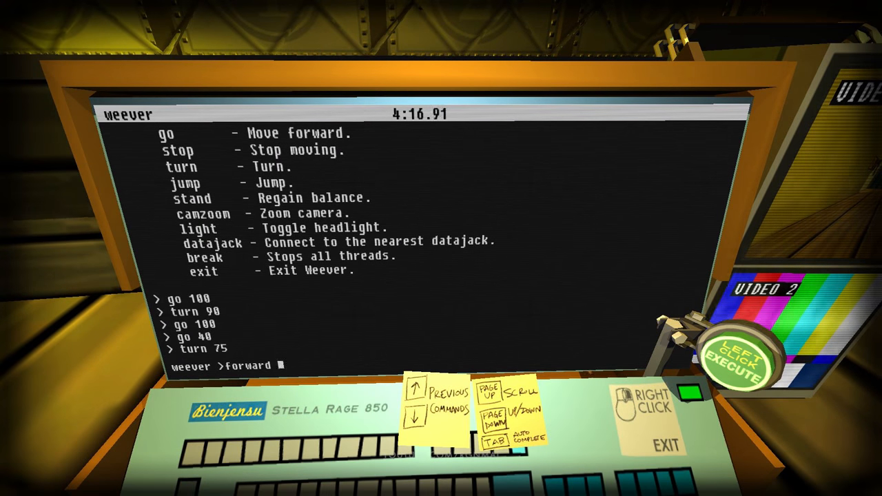
text(35)
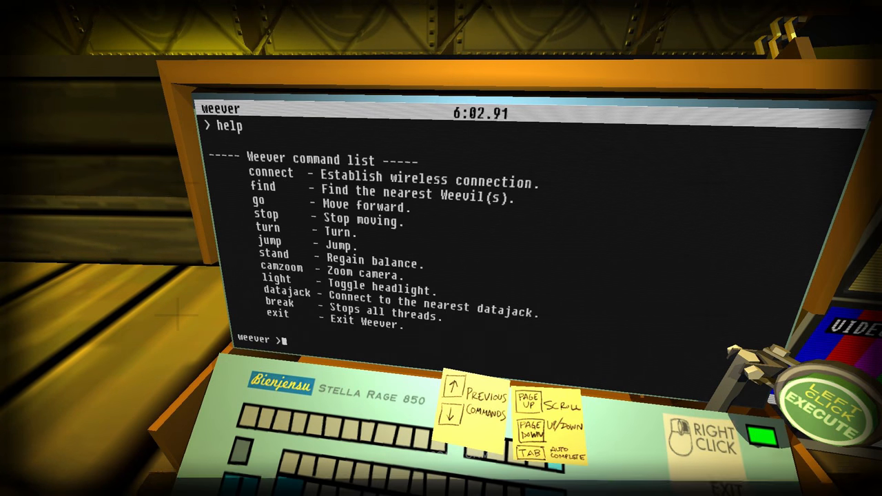
Step: Query the nearby datajack to reveal vault0.open() as value 0
text(dat)
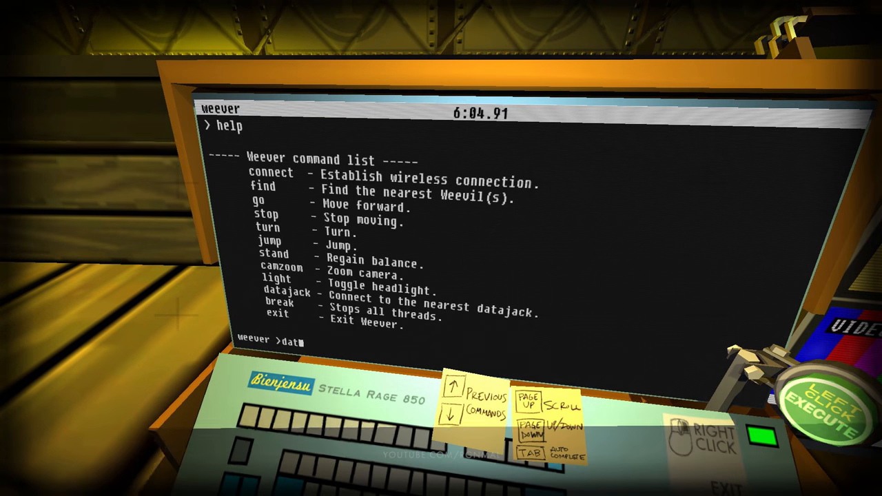
text(s)
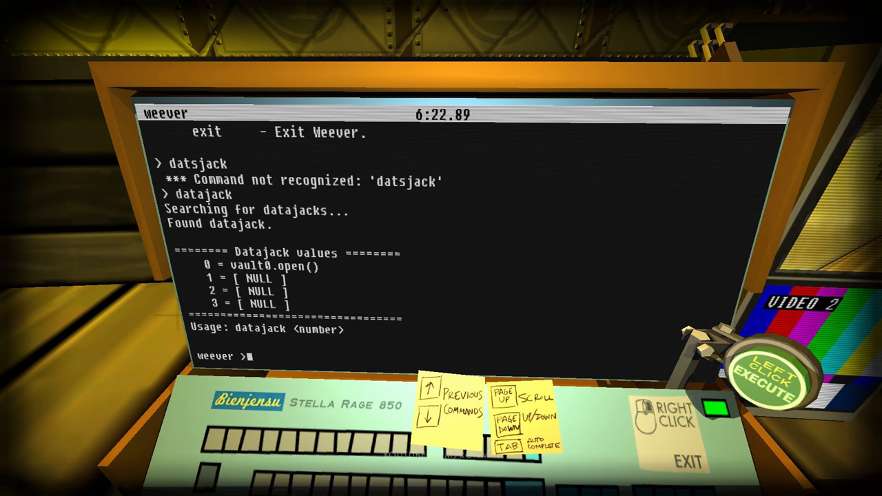
text(datd)
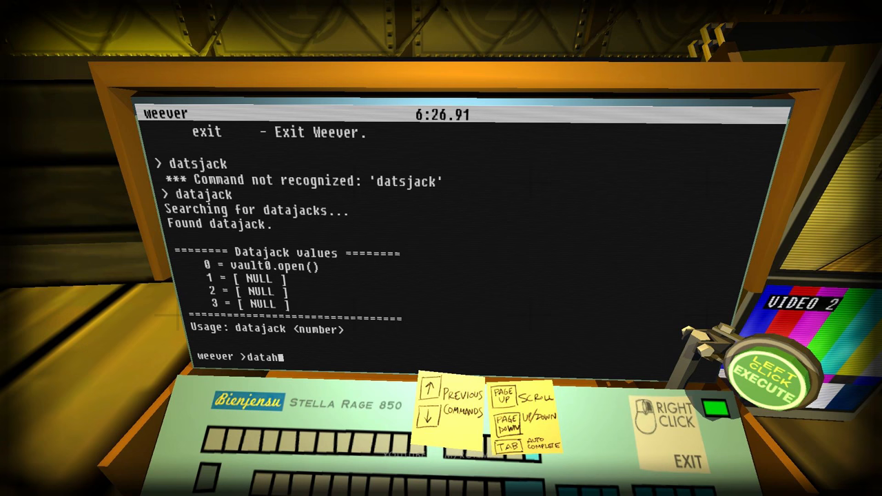
key(backspace)
text(jcak =)
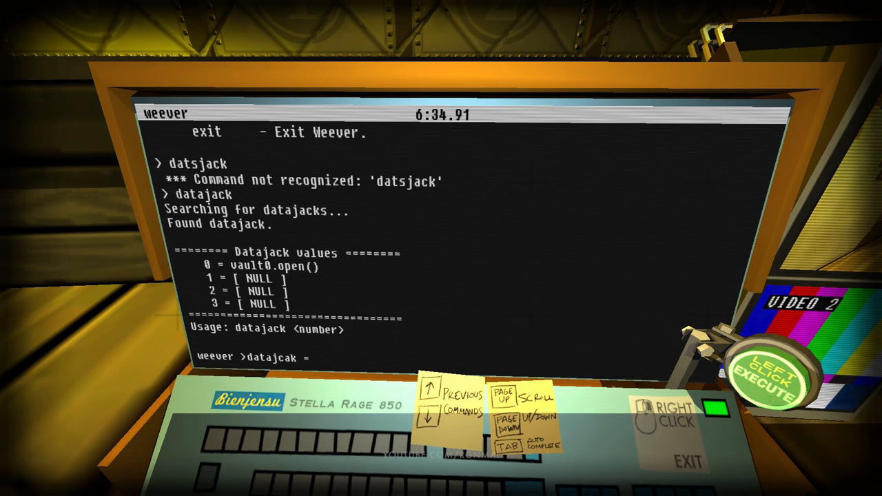
Step: Enter datajack =vault0.open(3) and execute it
text(vault0.)
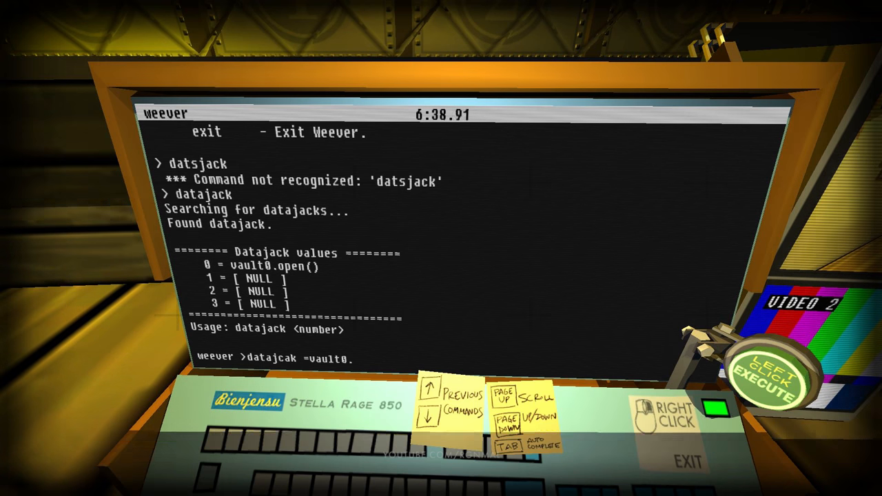
text(open()
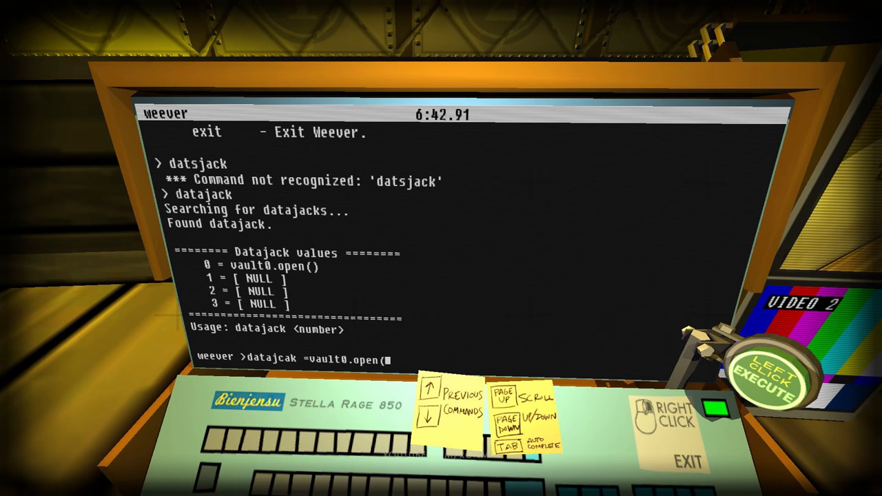
text(3))
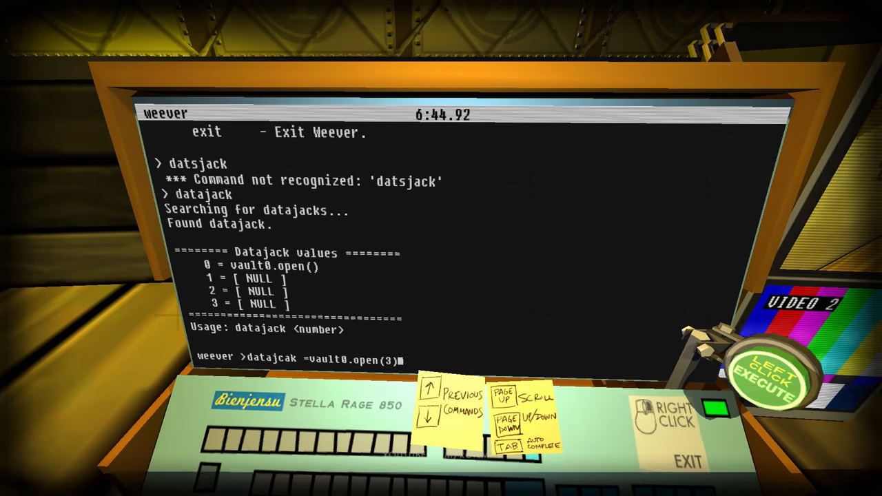
click(766, 372)
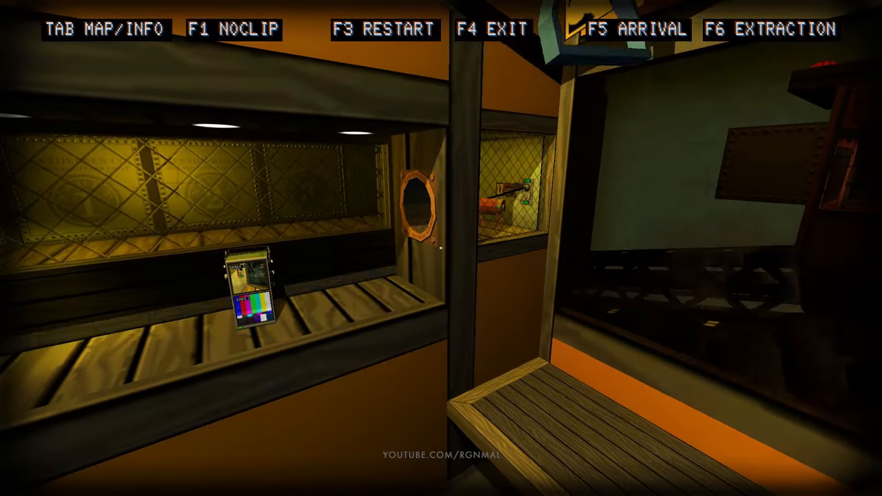
mouse_move(440, 247)
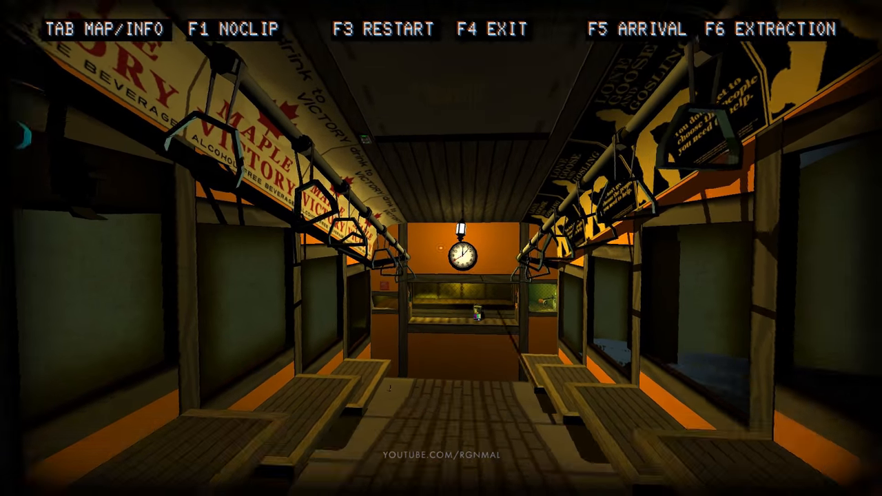
key(w)
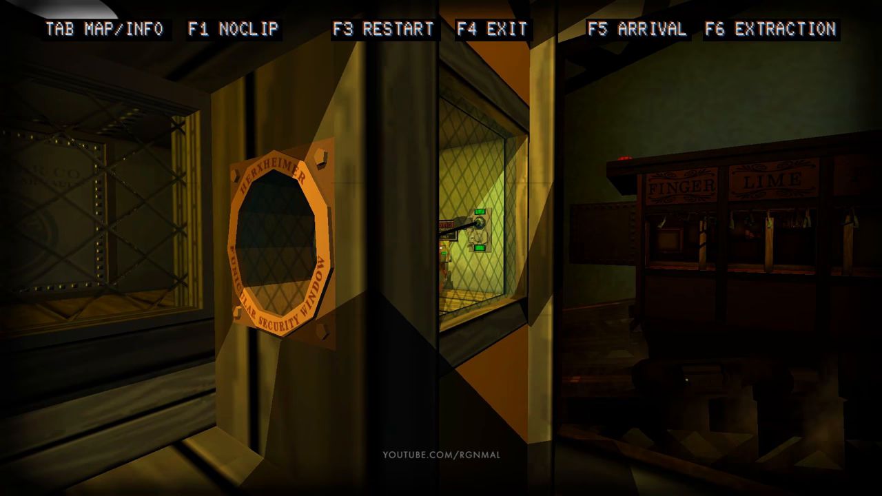
mouse_move(441, 248)
text(datajack =vault0.open(3))
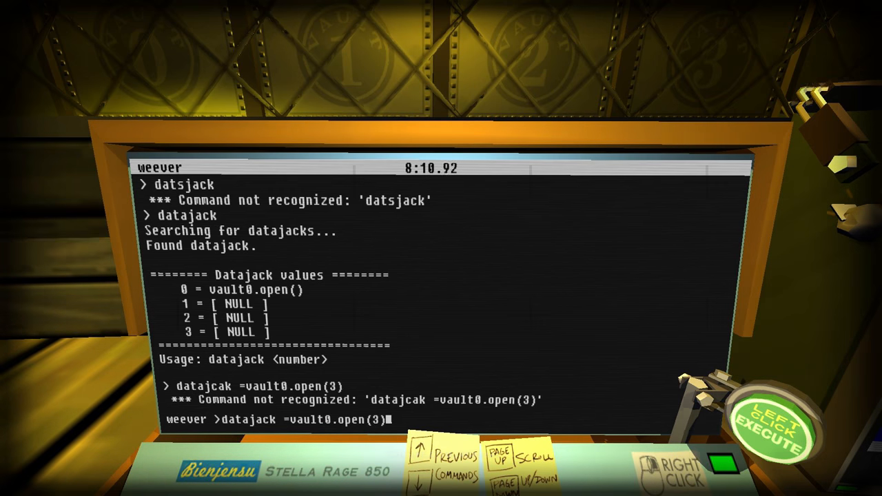
Step: Fix the datajack command with a 0 so it opens vault 0
click(778, 413)
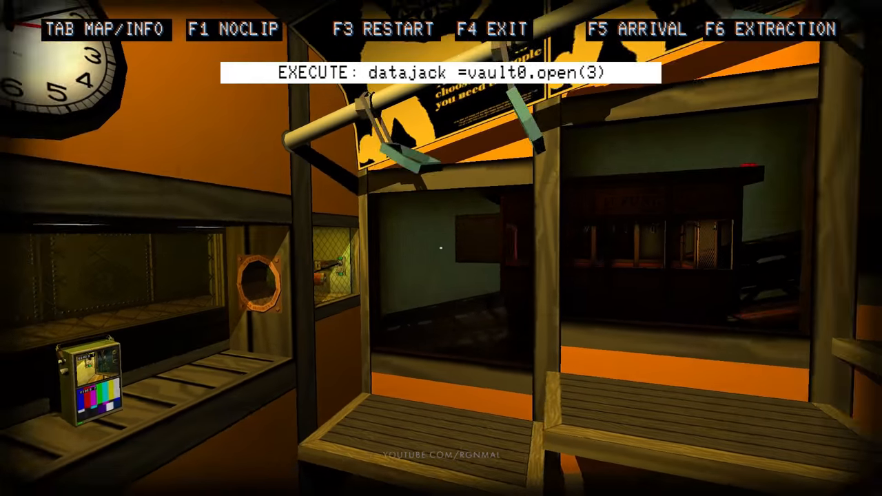
mouse_move(441, 248)
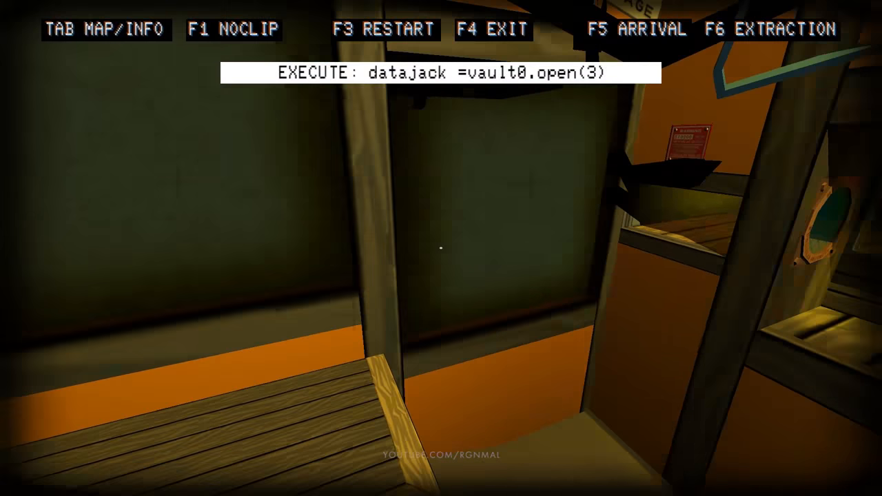
mouse_move(441, 248)
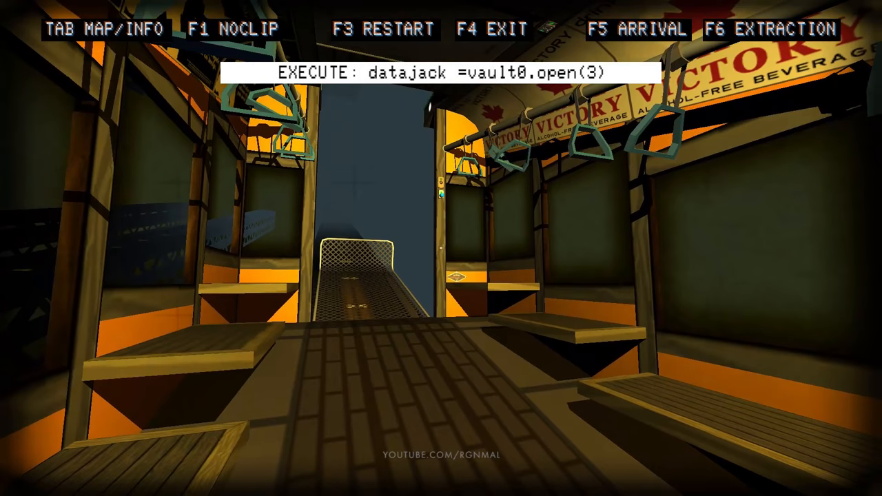
mouse_move(441, 248)
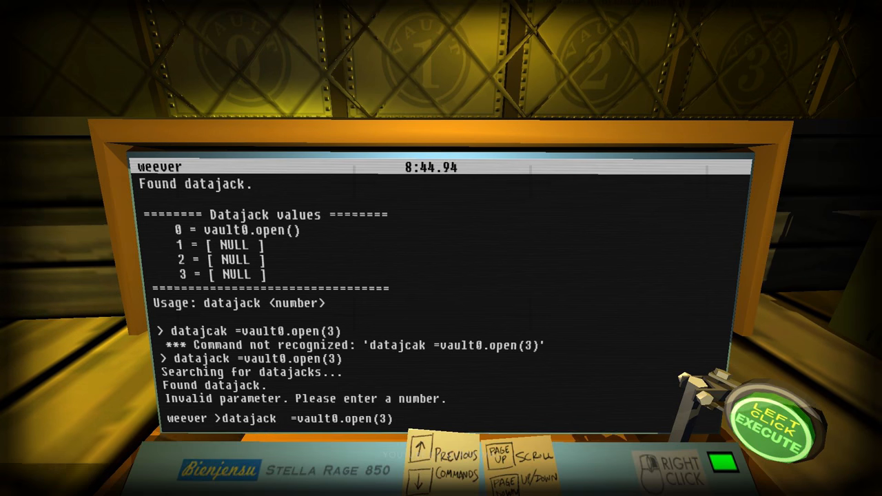
text(0)
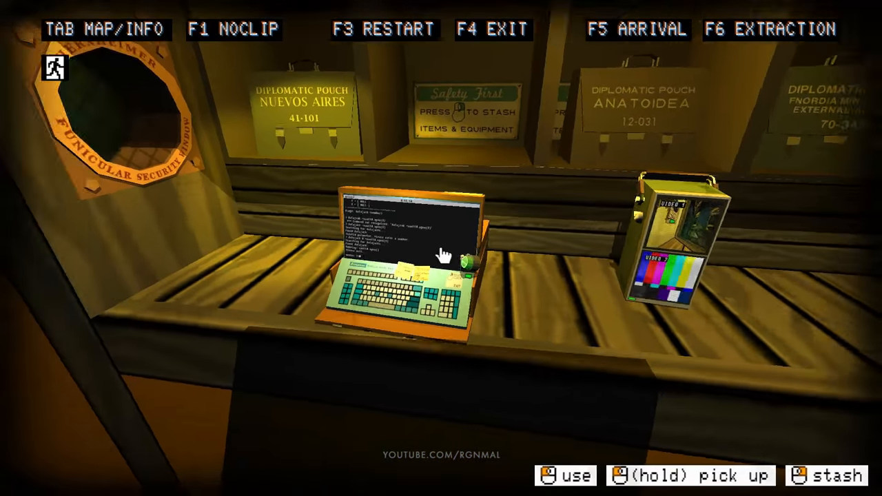
Step: Back at the laptop, list weever commands, break all threads, and face the monitor
click(406, 255)
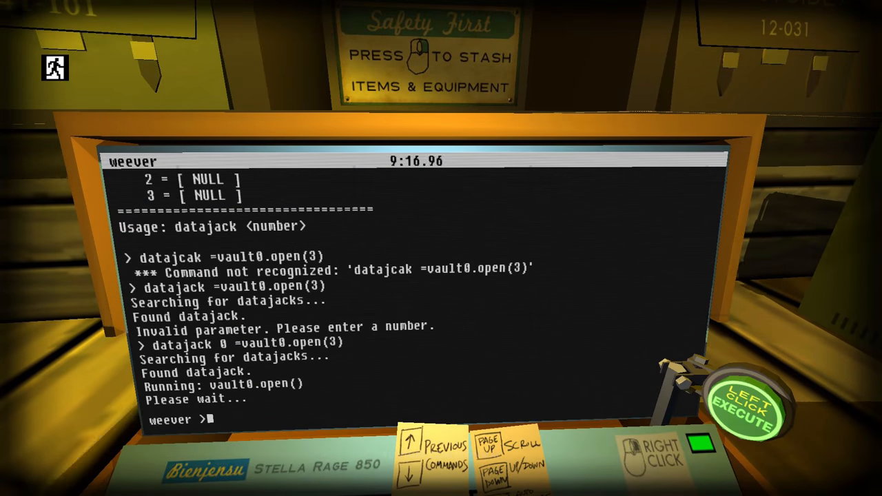
text(turnturn 60turn 60)
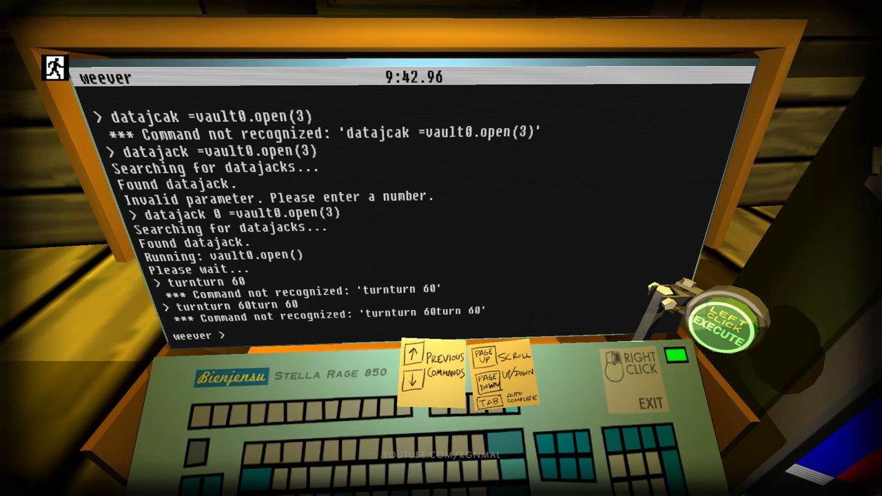
text(turn)
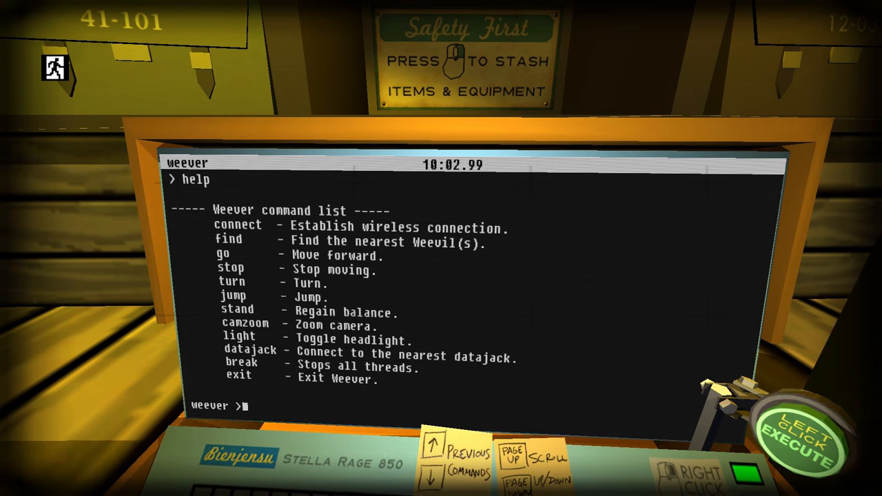
text(b)
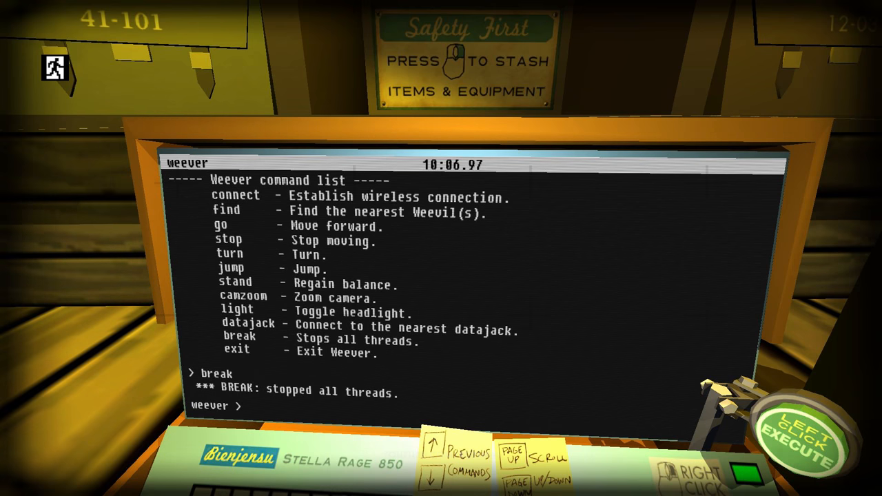
text(turn 6)
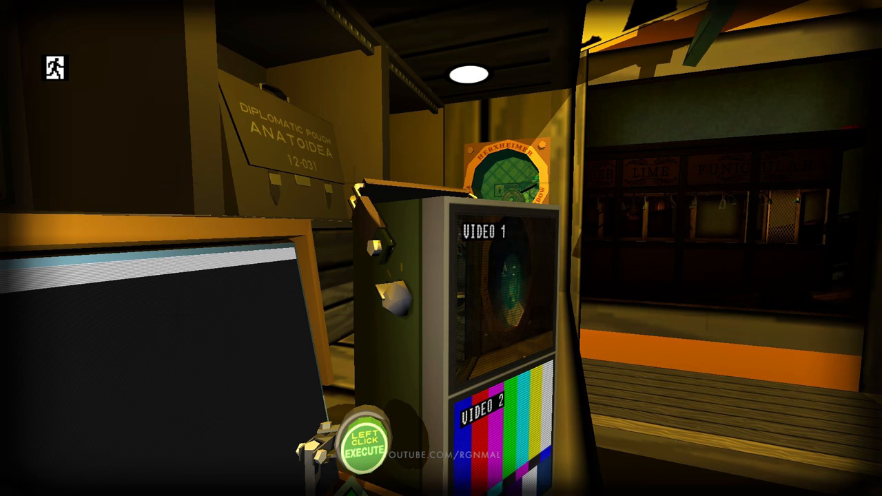
Step: Return to the laptop terminal to steer the Weever
click(371, 450)
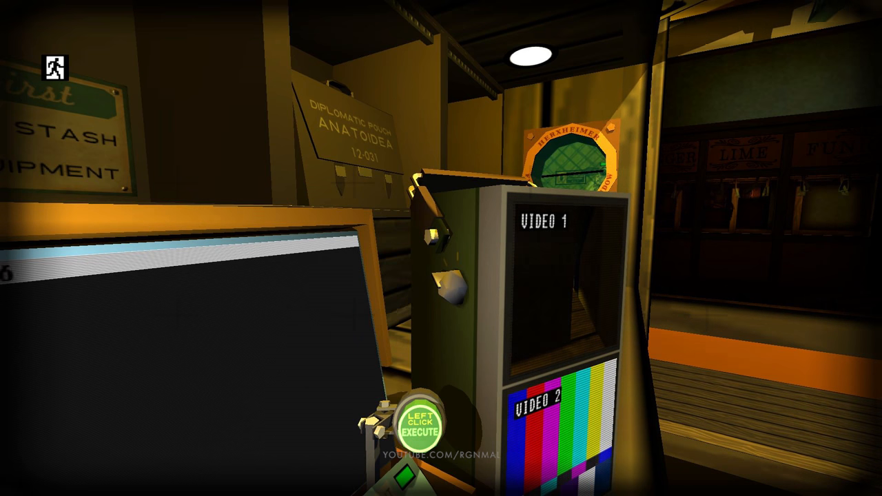
mouse_move(441, 248)
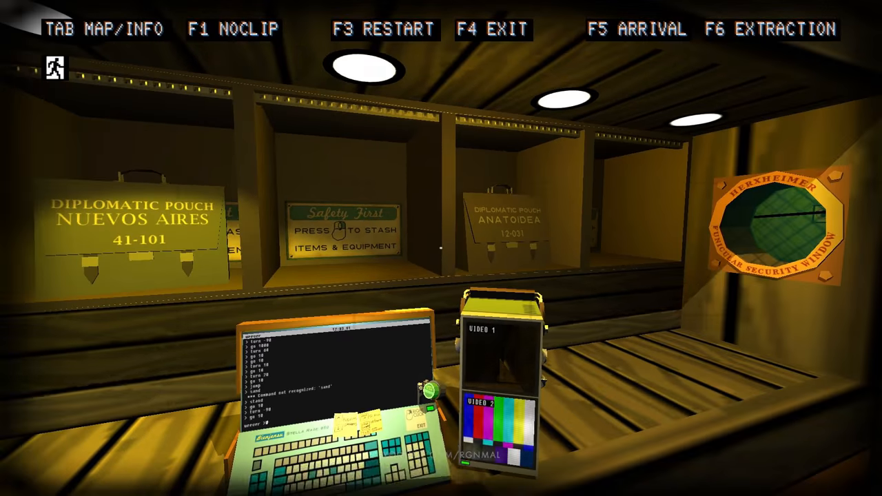
mouse_move(440, 248)
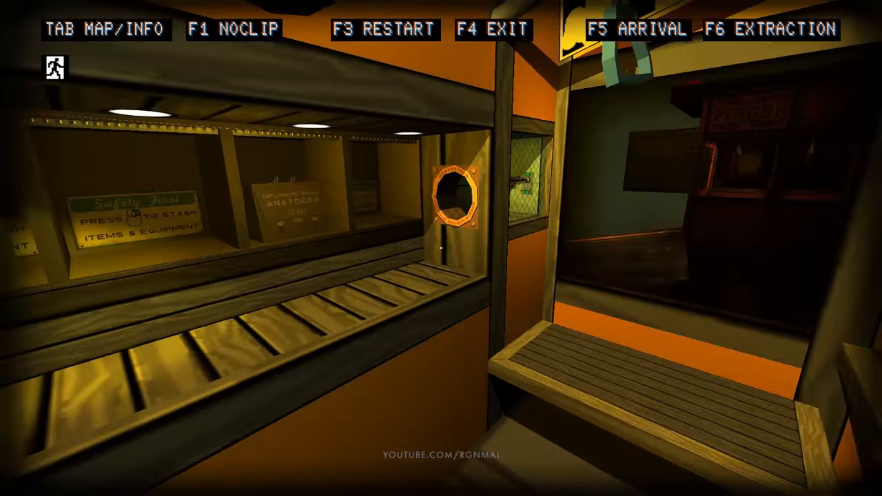
mouse_move(441, 248)
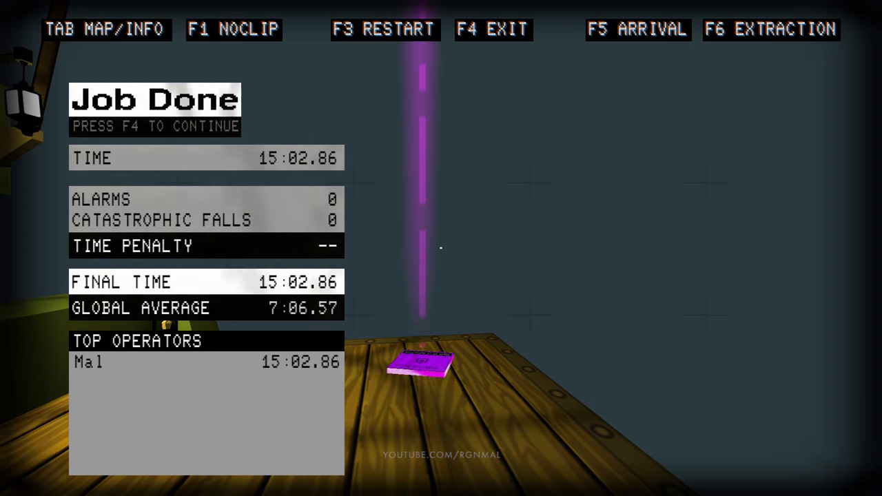
Step: Continue past the Job Done results with F4
key(f4)
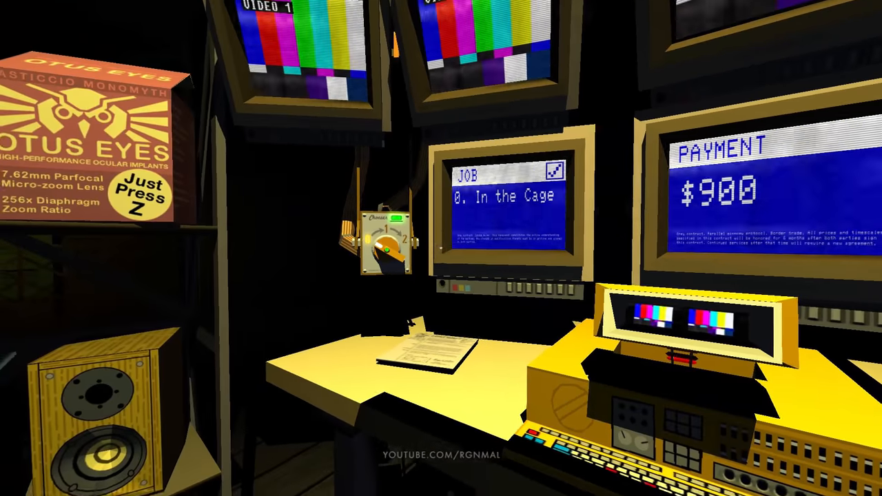
mouse_move(441, 248)
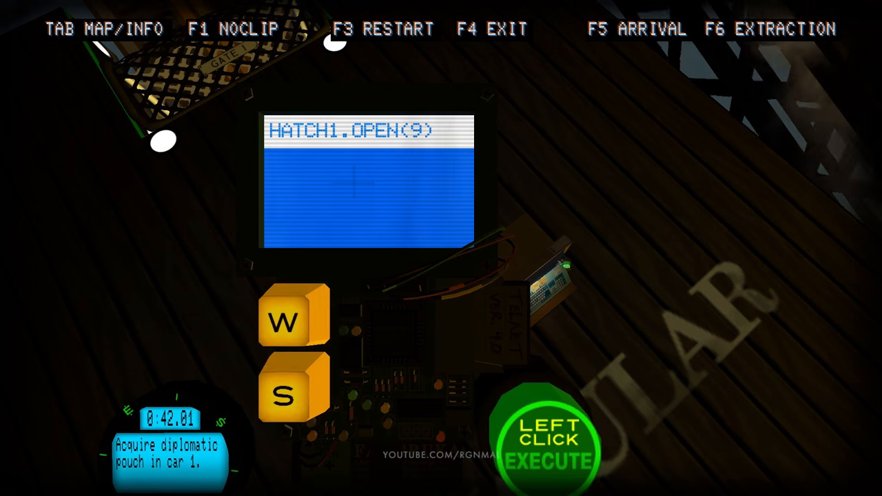
Step: Execute the HATCH1.OPEN(9) command on the deck
click(545, 444)
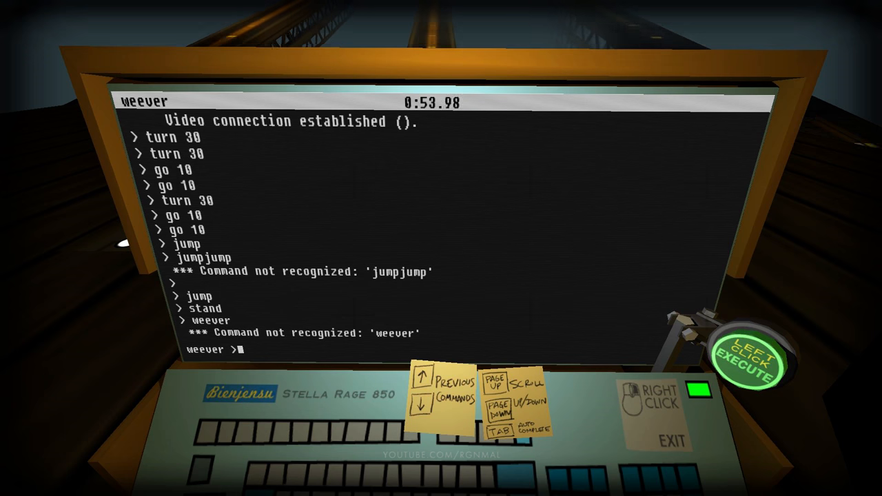
Step: Enter 'connect' in the laptop terminal to link to weevil 'nell'
text(connect)
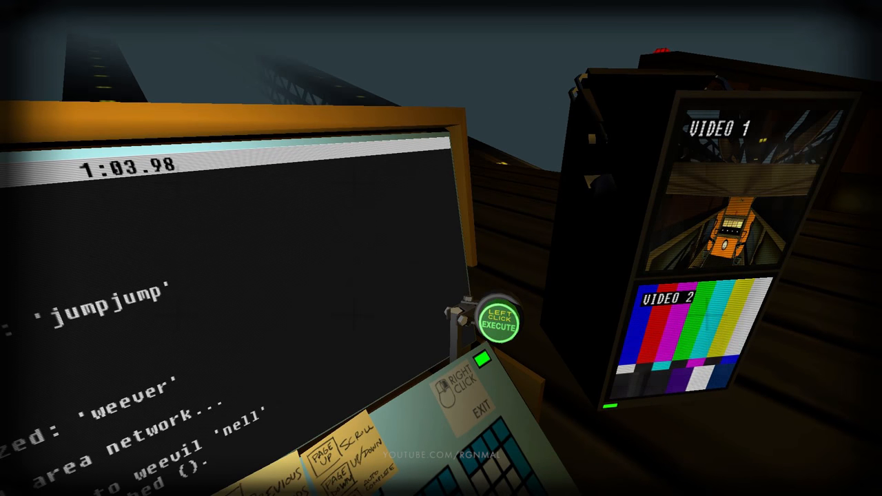
click(501, 320)
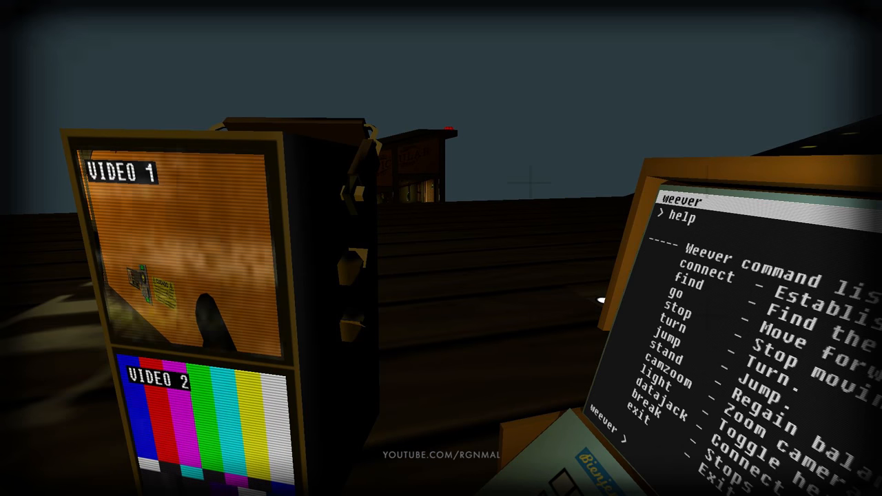
Step: Try 'connect' and 'help' in the Weever terminal, then request the datajack listing
text(connect)
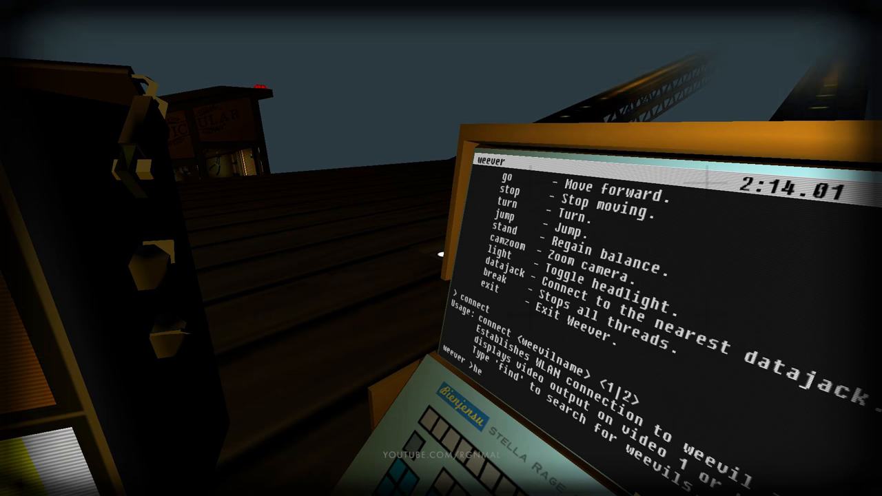
text(help)
text(da)
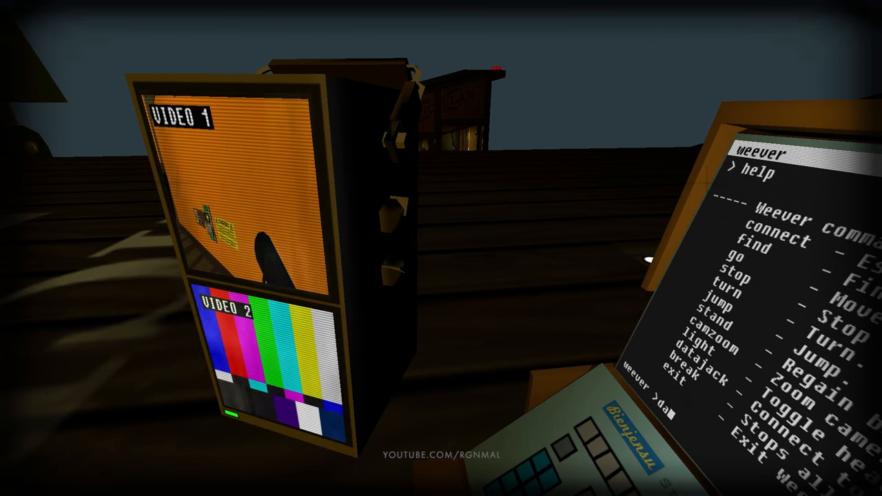
text(ta)
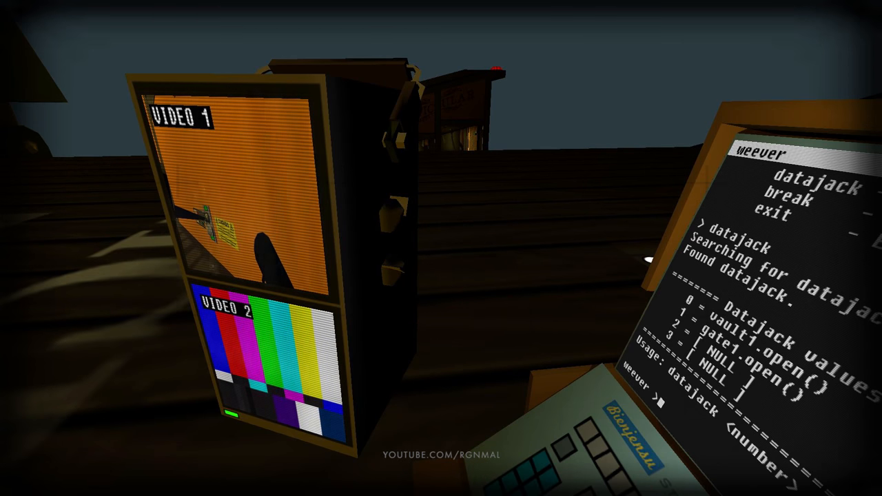
mouse_move(441, 248)
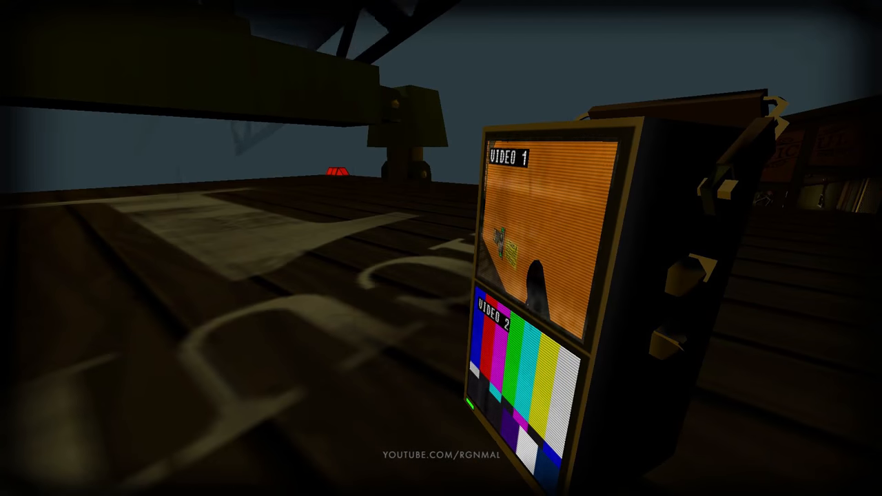
mouse_move(441, 248)
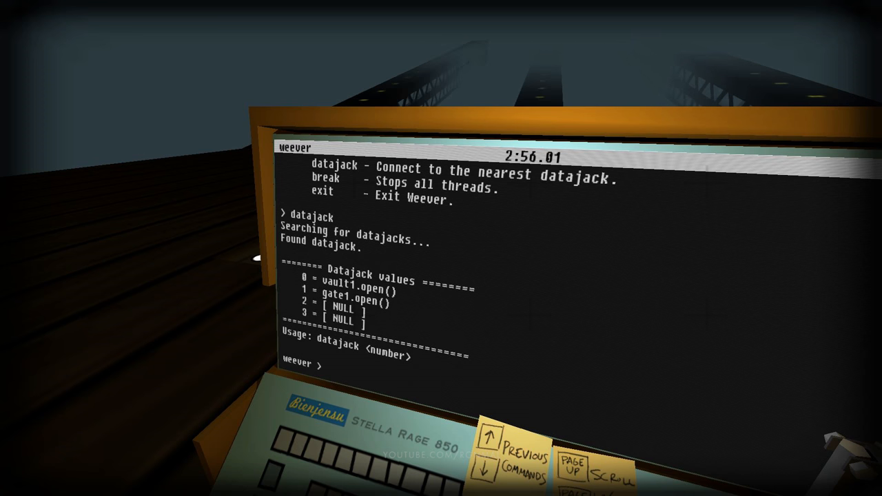
Step: Type and run 'datajack 1 = gate1.open()' in the Weever terminal
text(dataja)
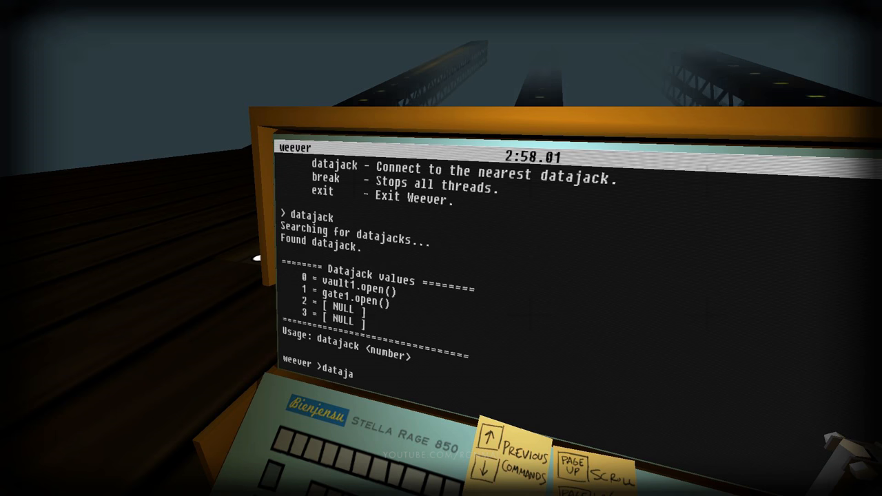
text(ck)
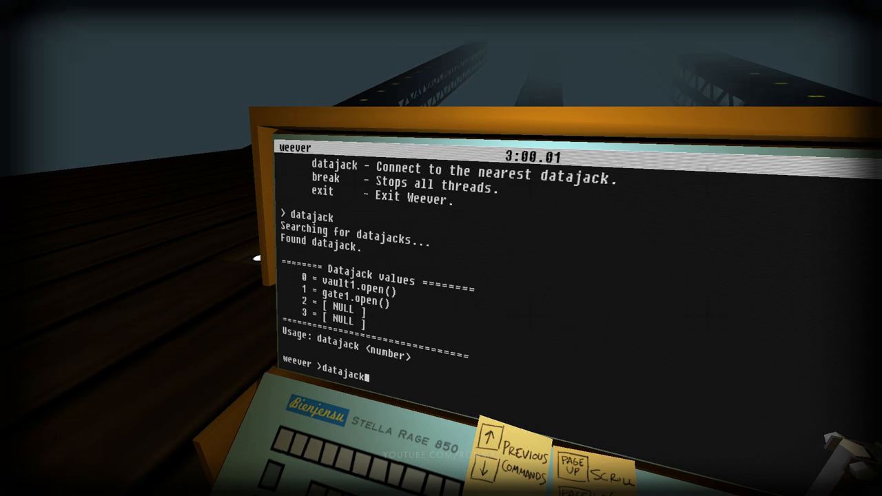
text(0 =)
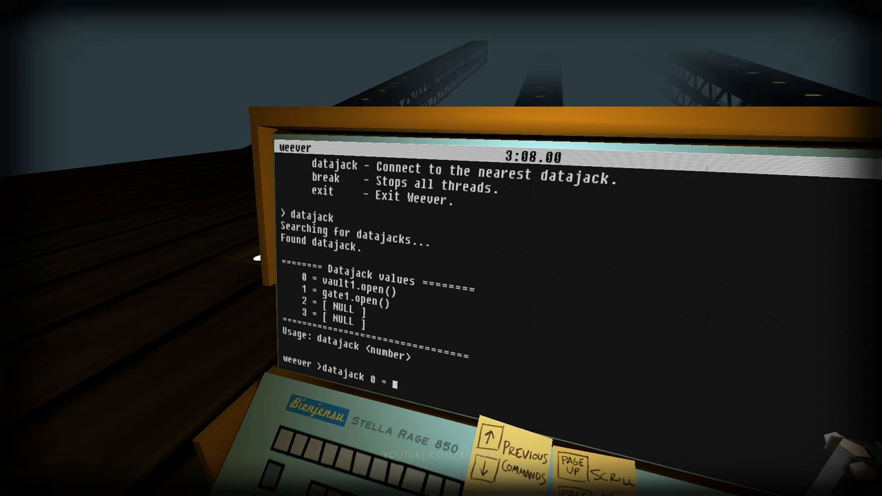
text(vaulty)
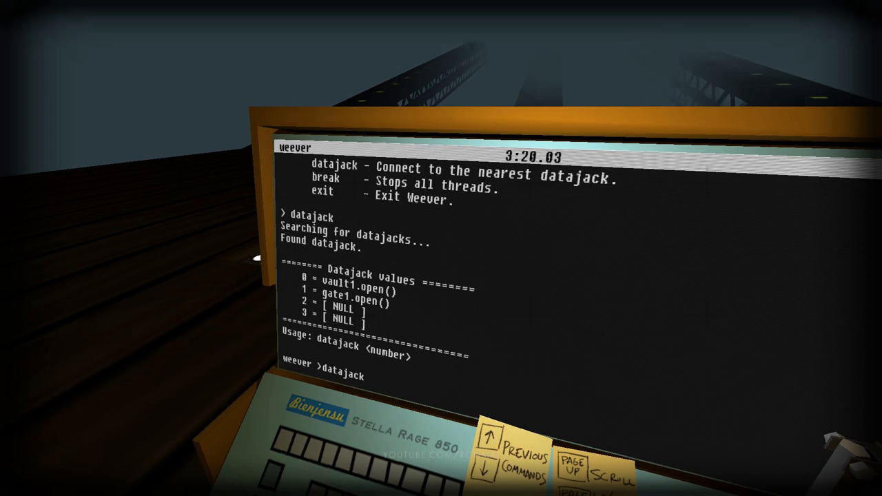
text(1 =)
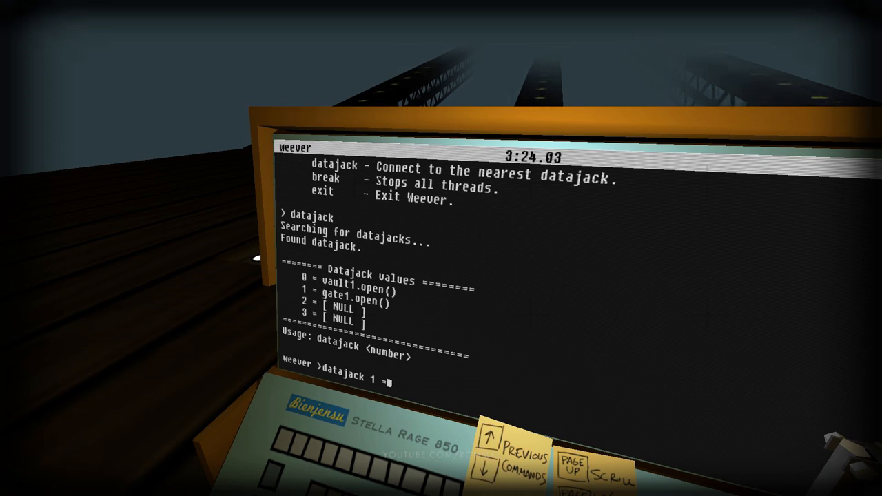
text(gate)
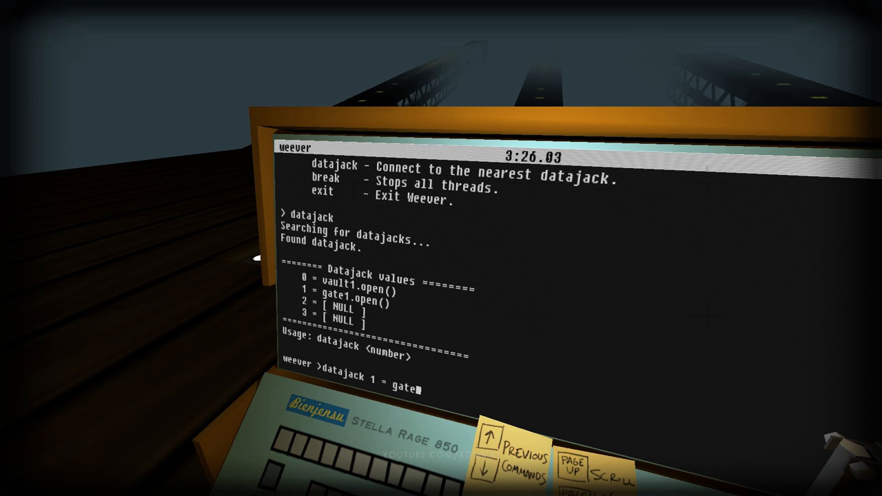
text(1.)
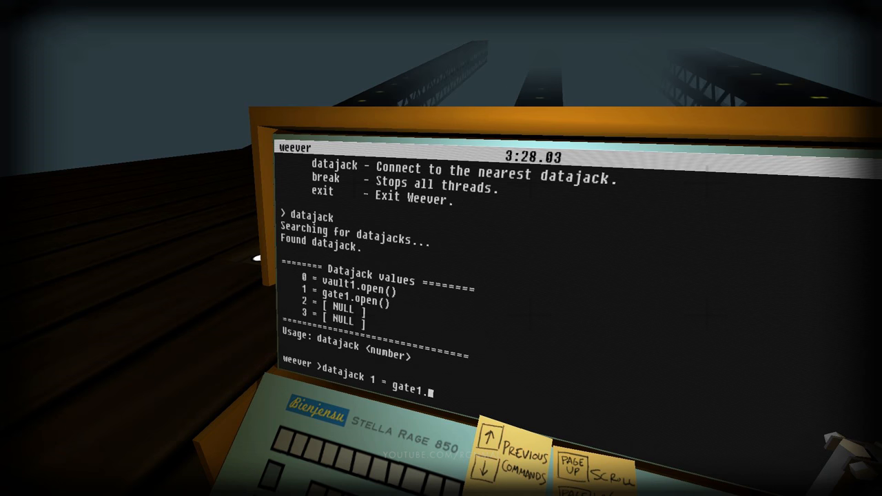
text(op2n)
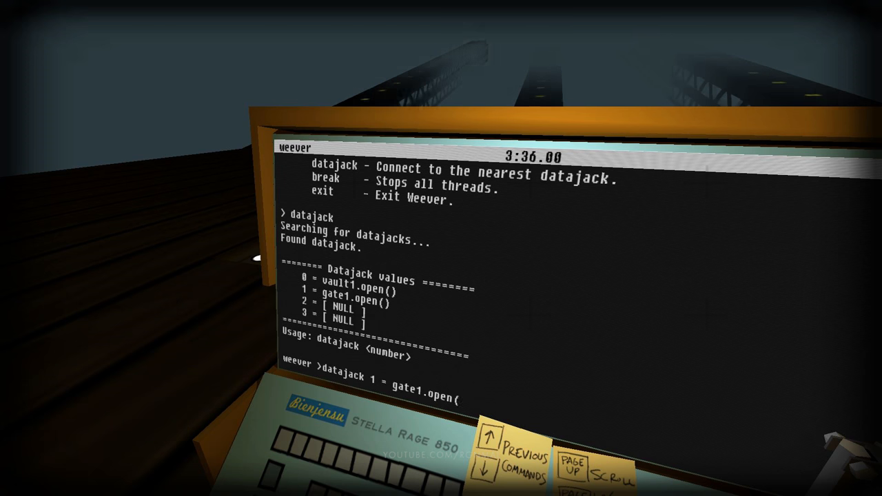
key(Return)
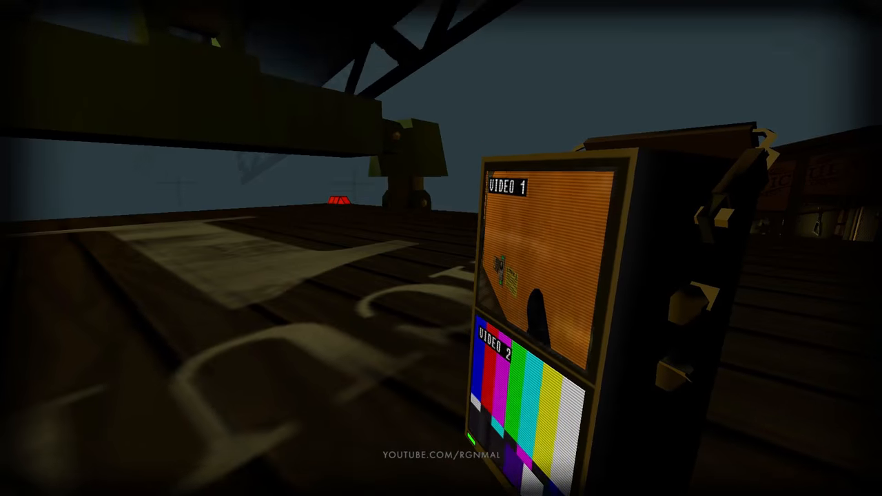
mouse_move(441, 248)
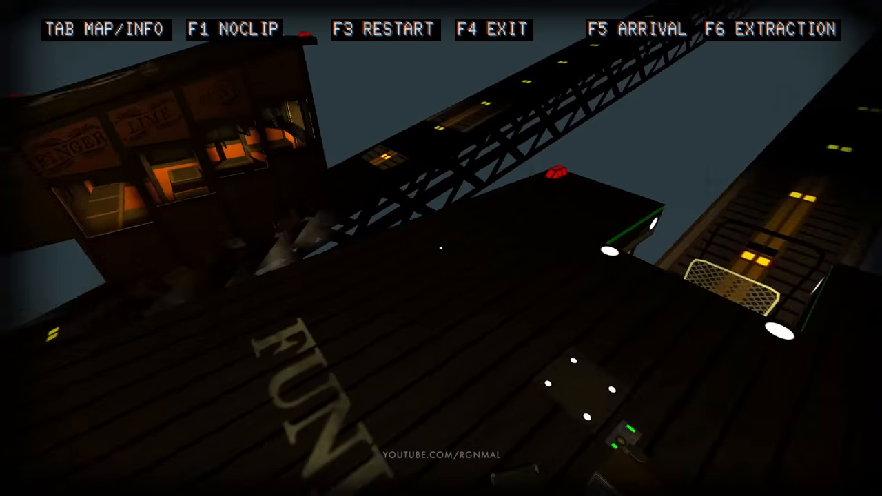
mouse_move(441, 248)
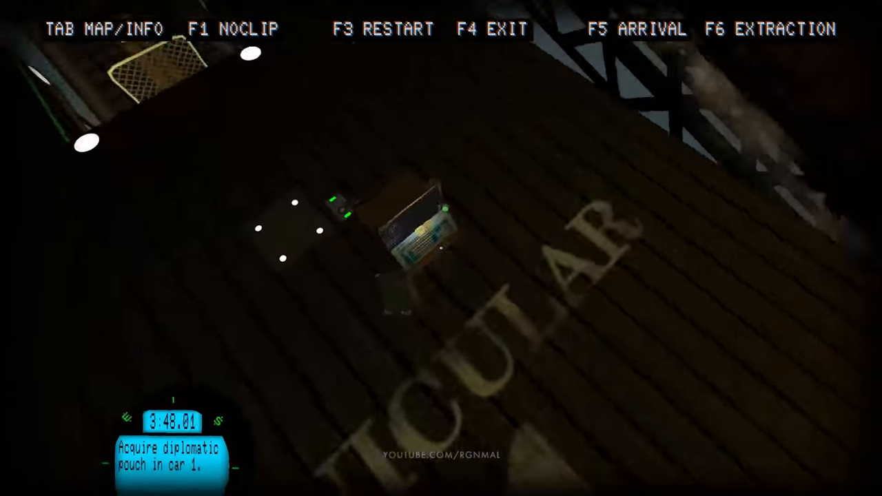
mouse_move(441, 248)
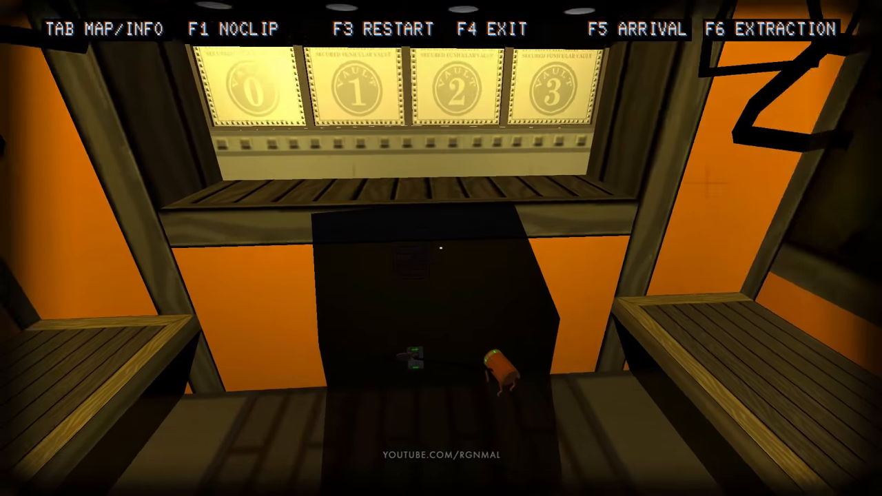
mouse_move(441, 248)
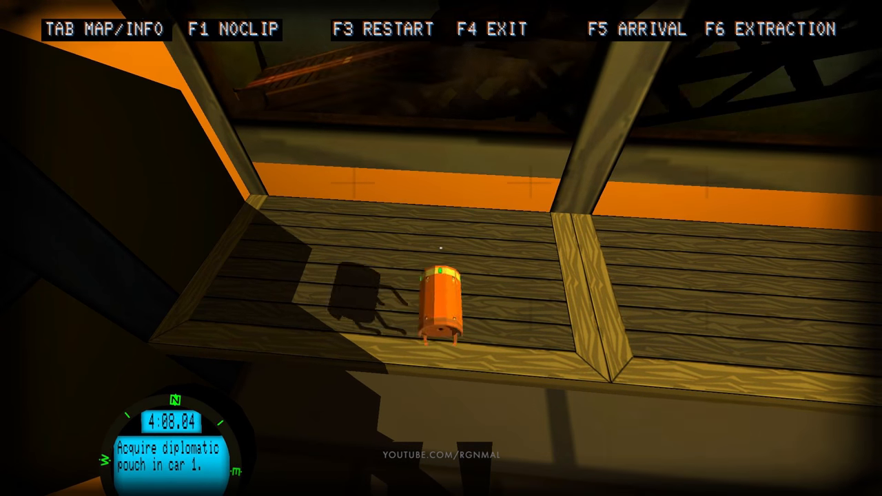
mouse_move(441, 254)
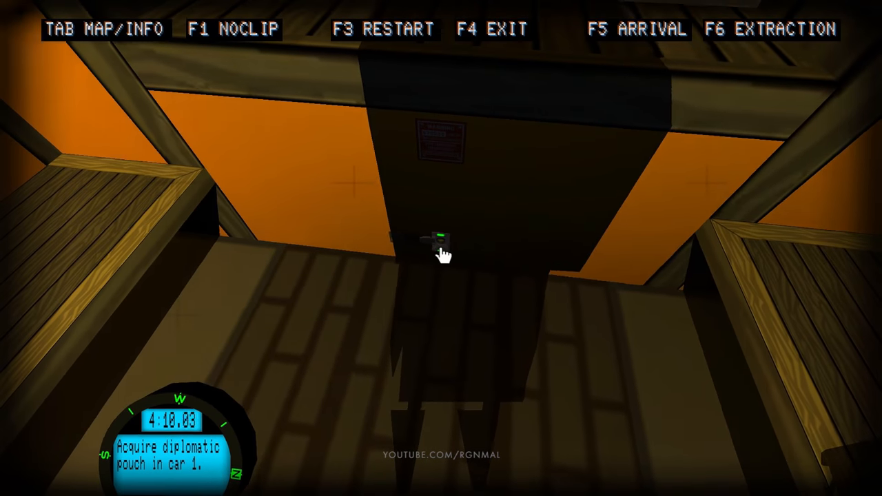
Step: Open car 1's door to take the pouch, then continue past Job Done
click(441, 245)
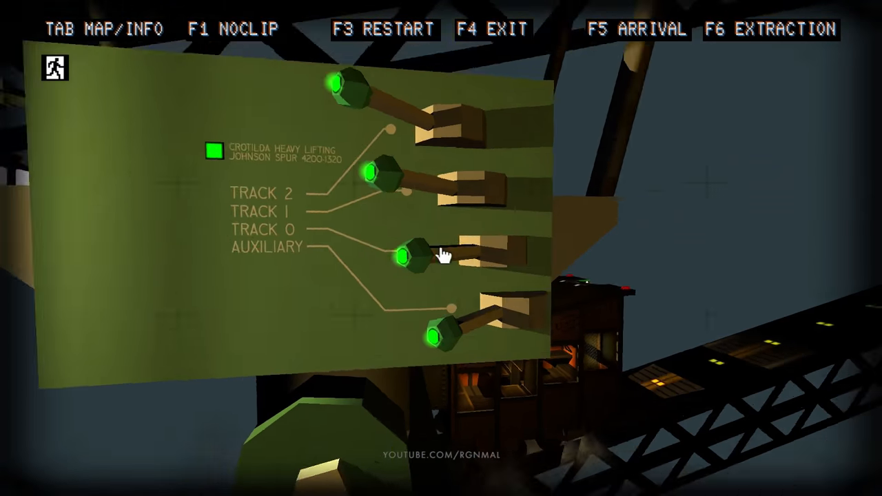
mouse_move(440, 248)
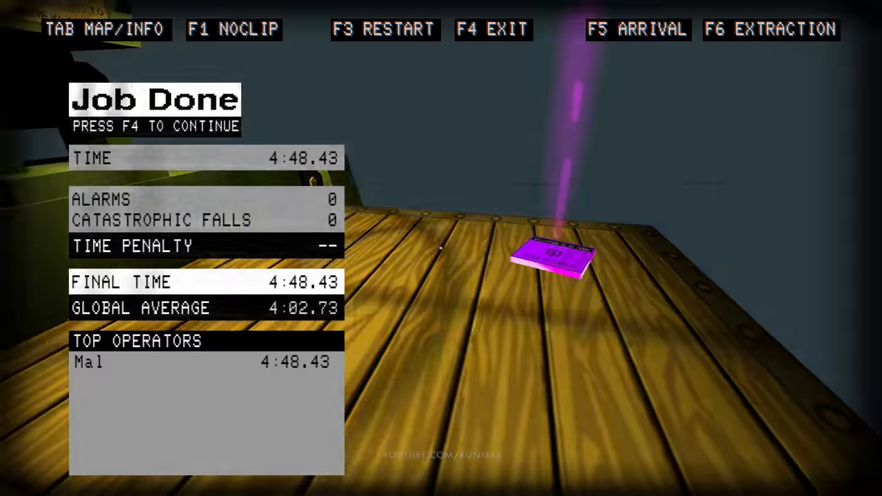
key(f4)
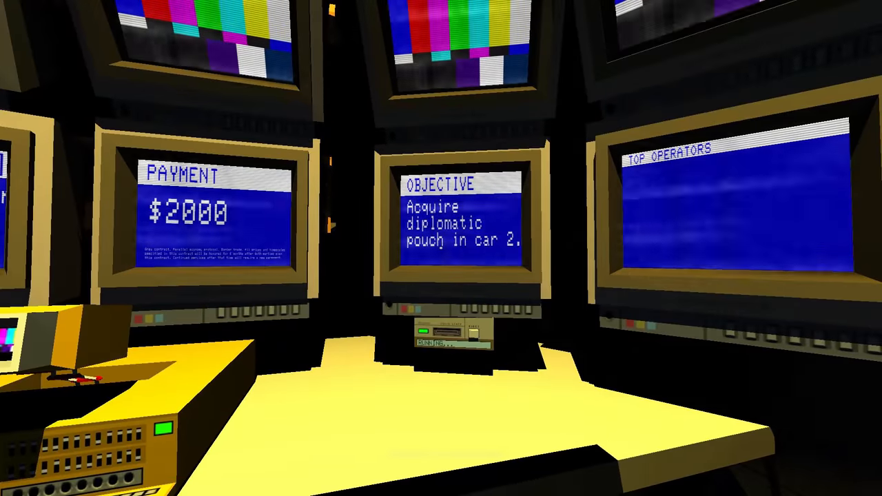
mouse_move(441, 248)
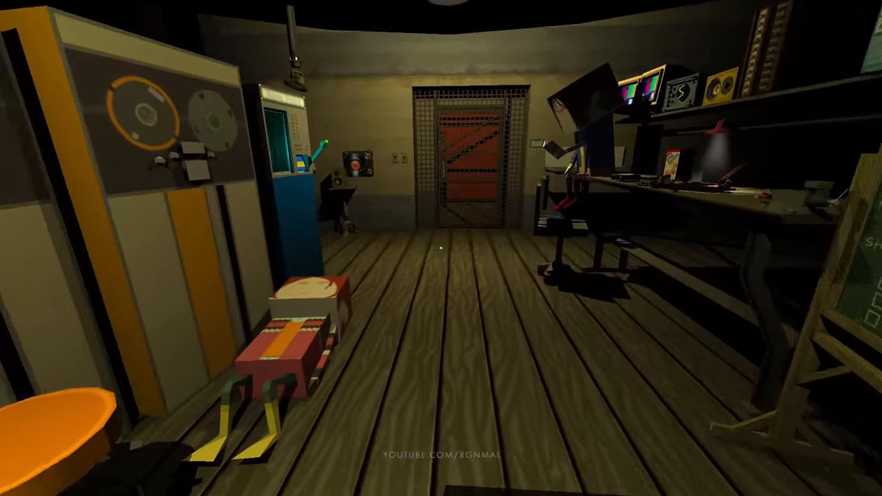
mouse_move(441, 248)
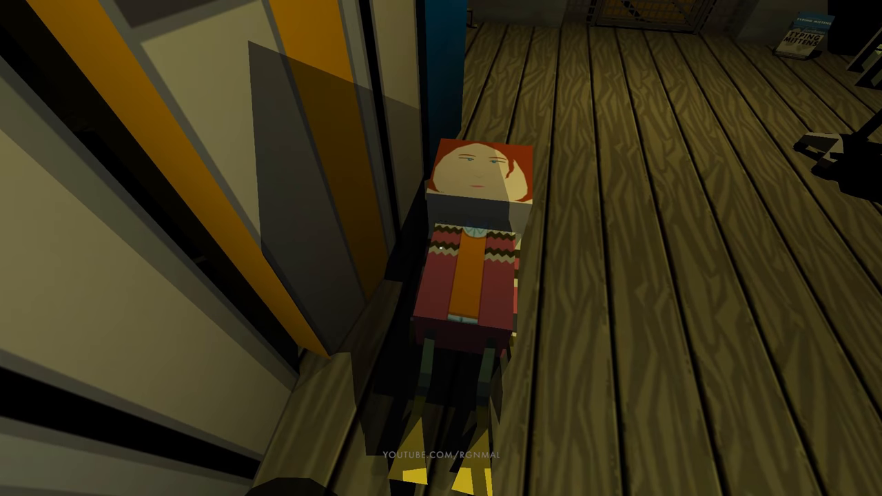
mouse_move(441, 248)
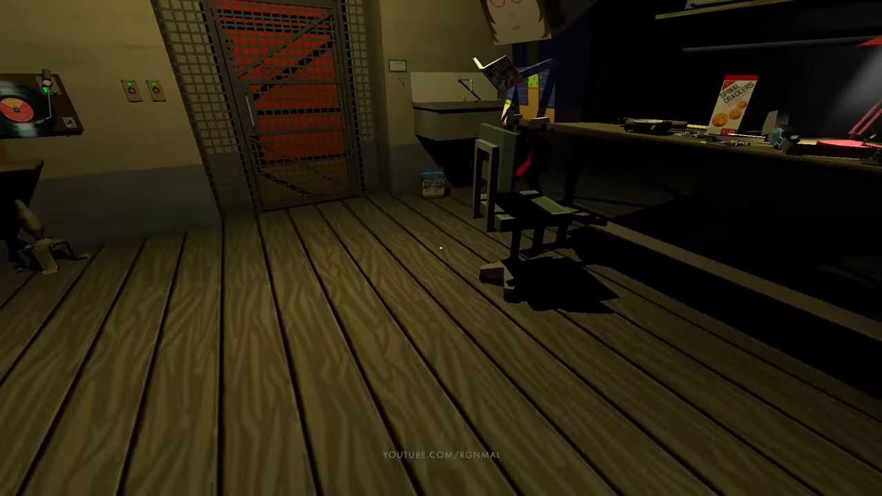